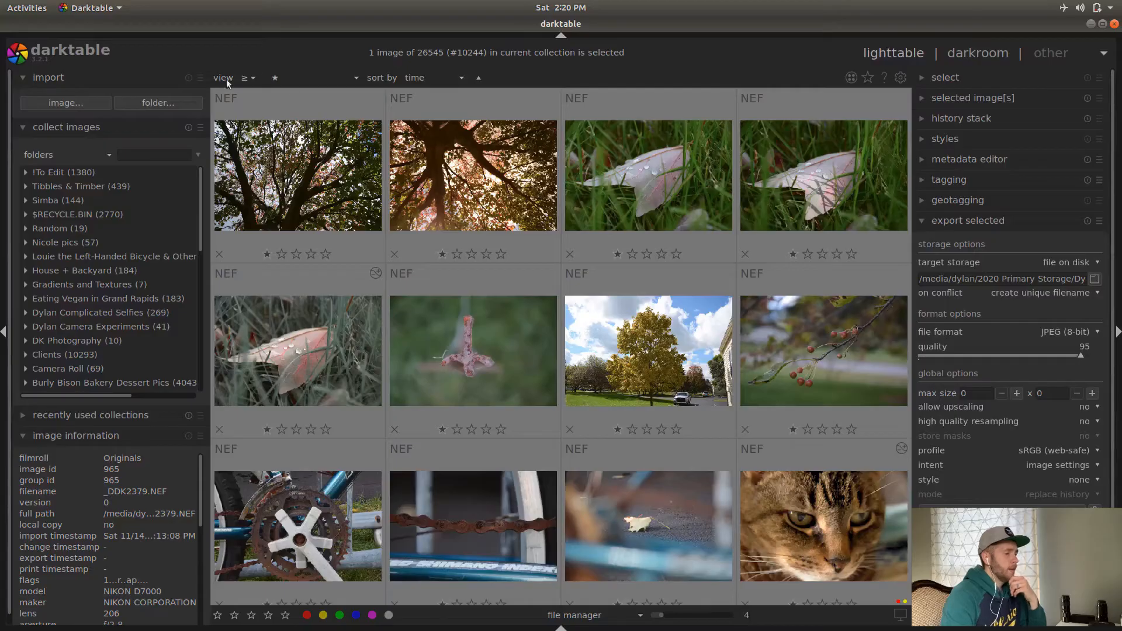
mouse_move(923, 68)
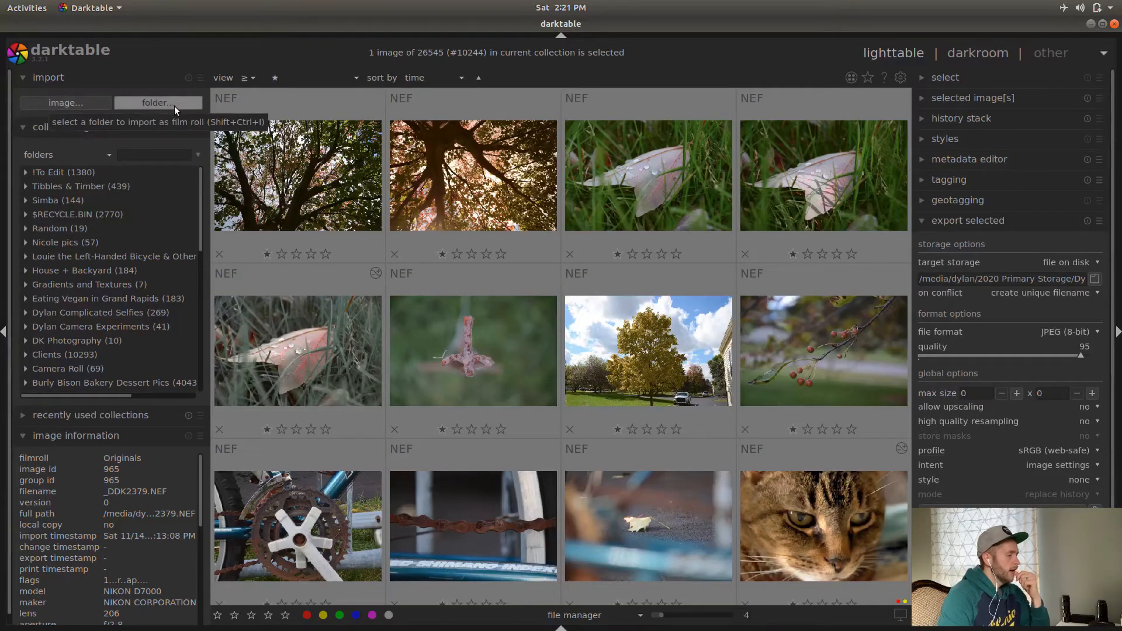
Start a folder import and browse from 2020 Primary Storage into the Walkabout folder's Originals
click(157, 103)
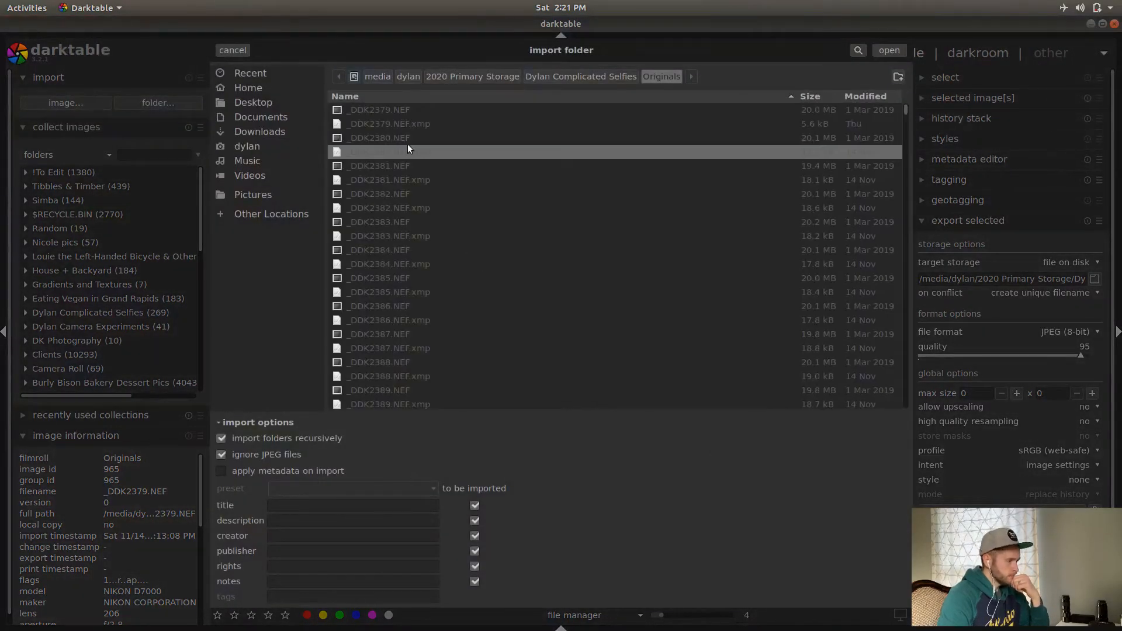
click(471, 77)
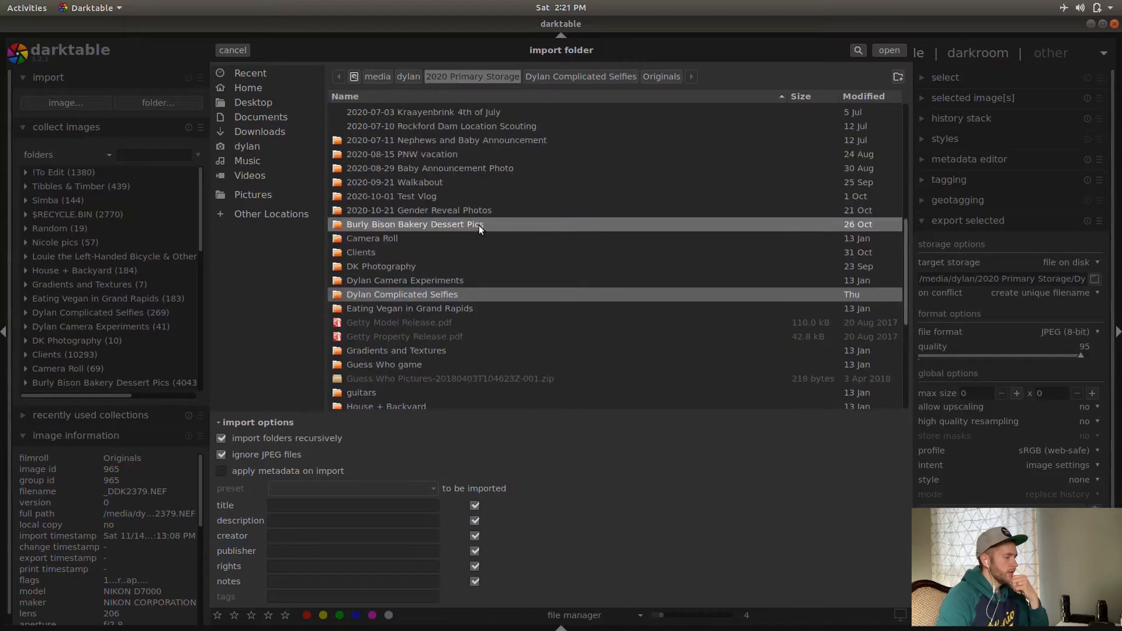
double_click(395, 182)
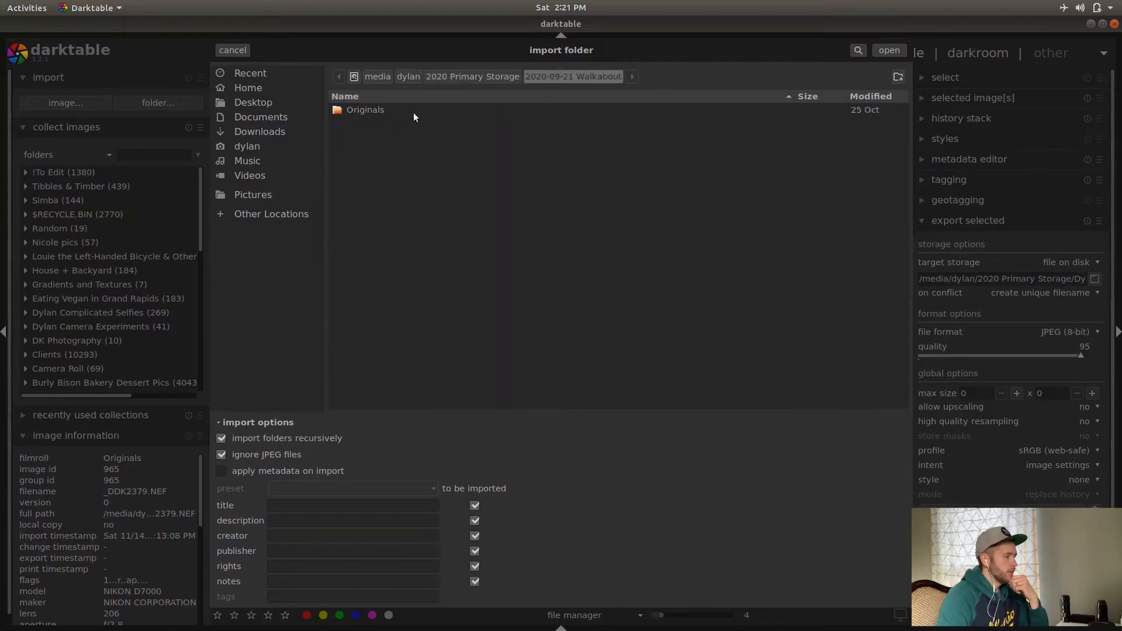
double_click(364, 110)
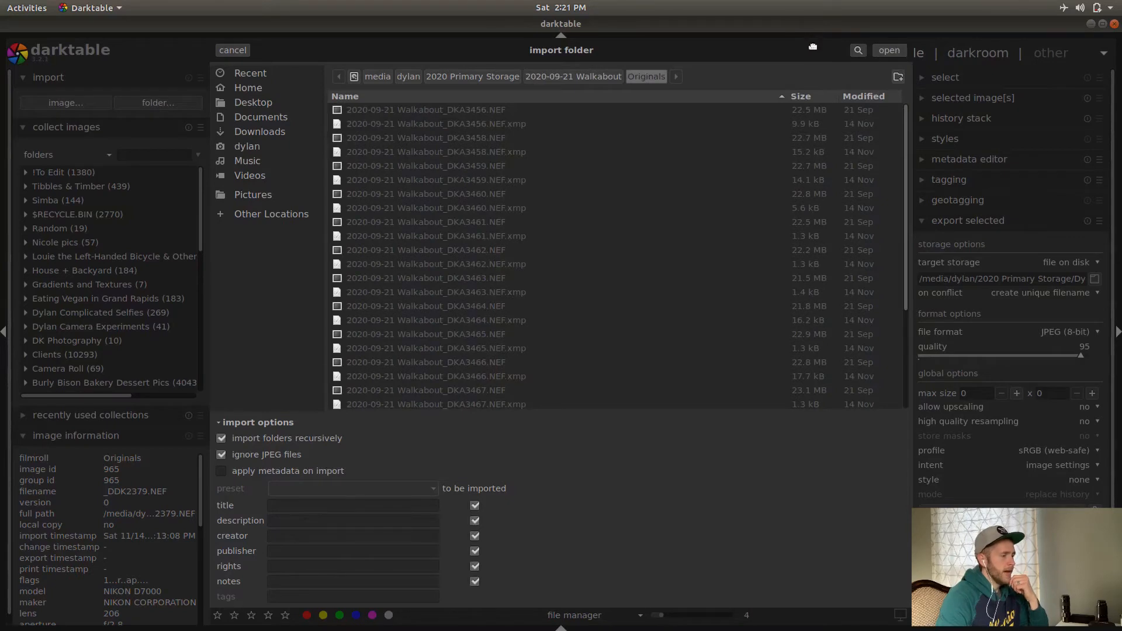
mouse_move(843, 598)
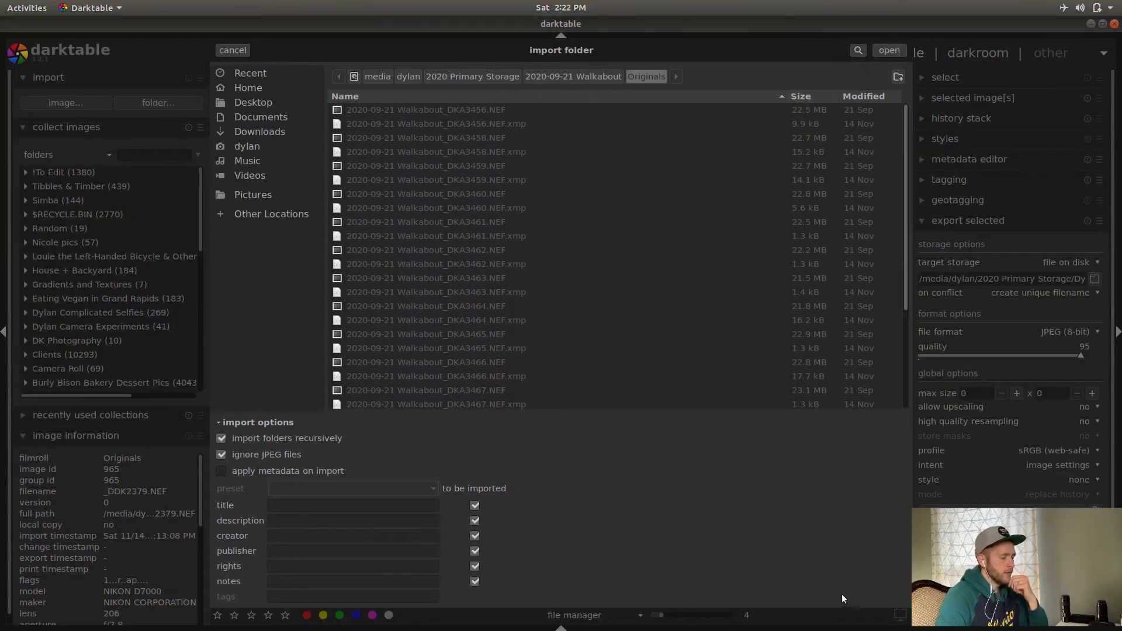
mouse_move(872, 576)
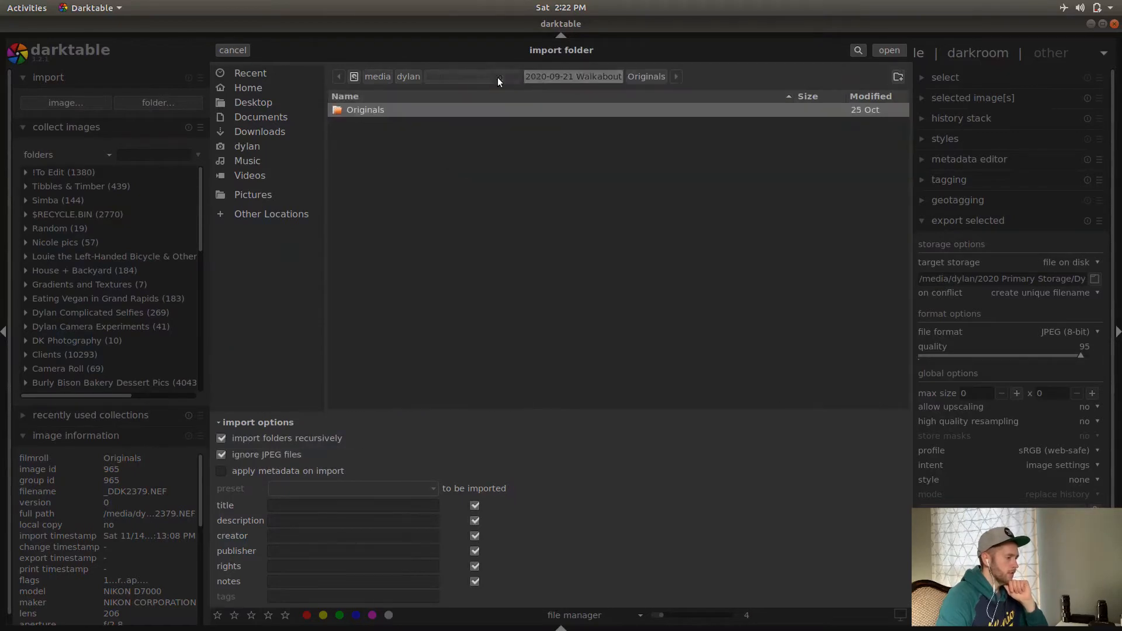
Return to 2020 Primary Storage and settle on the 2020-09-21 Walkabout folder for import
click(472, 77)
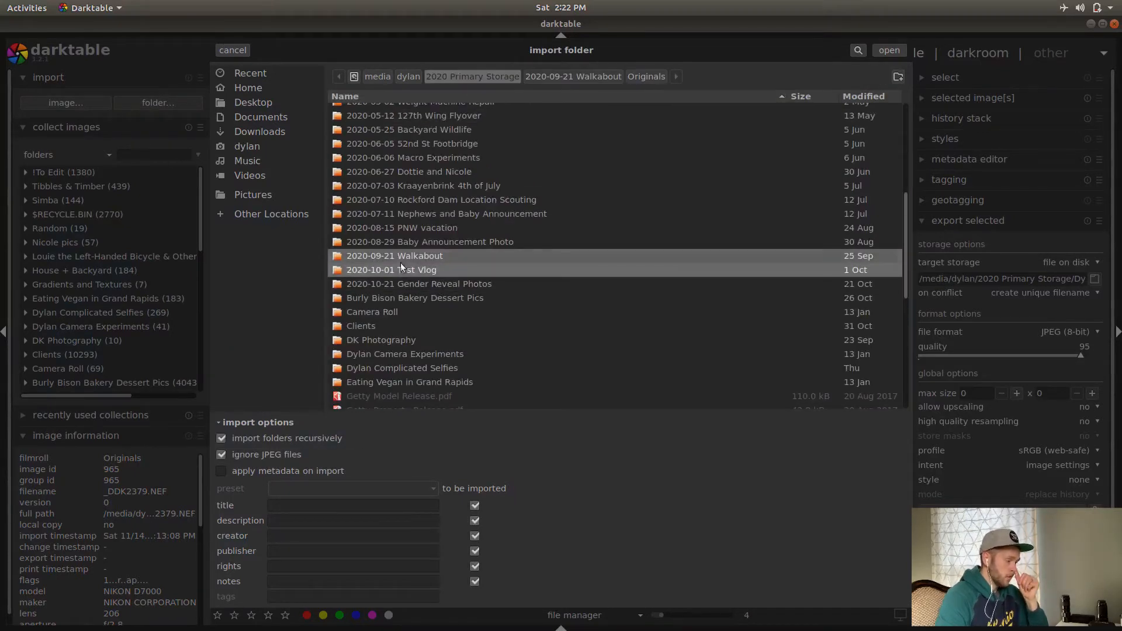
double_click(394, 257)
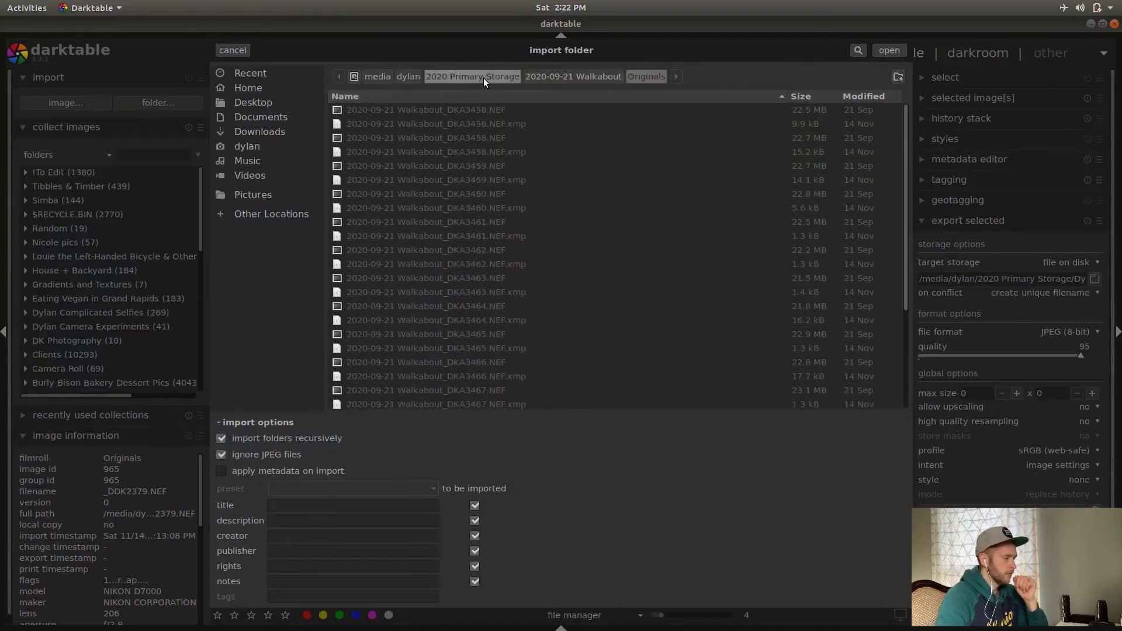
click(472, 77)
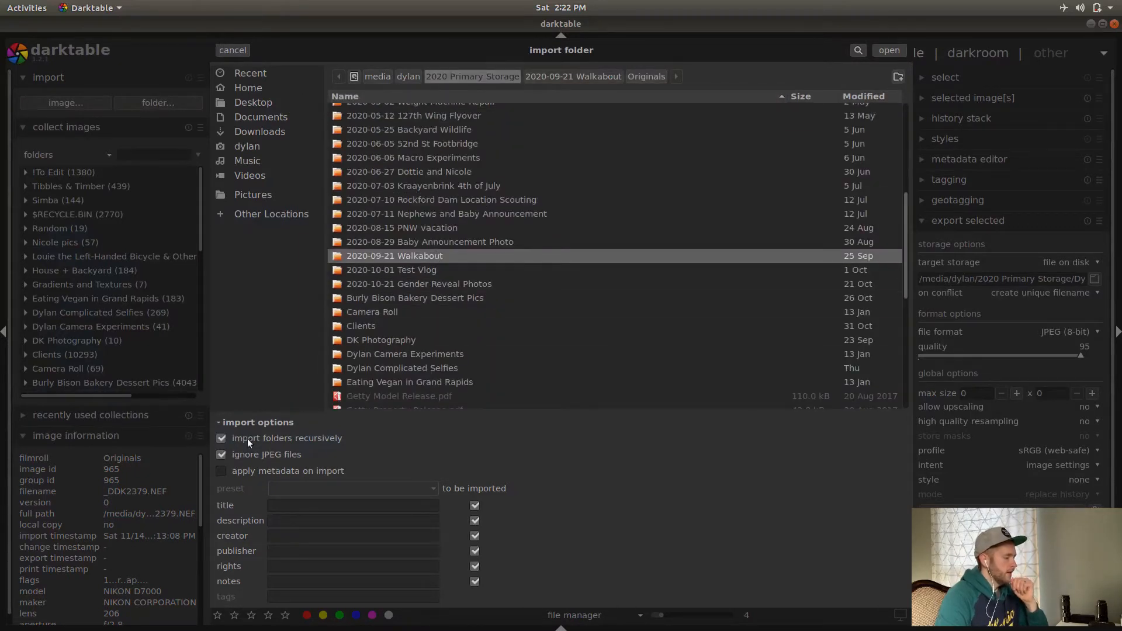
click(401, 228)
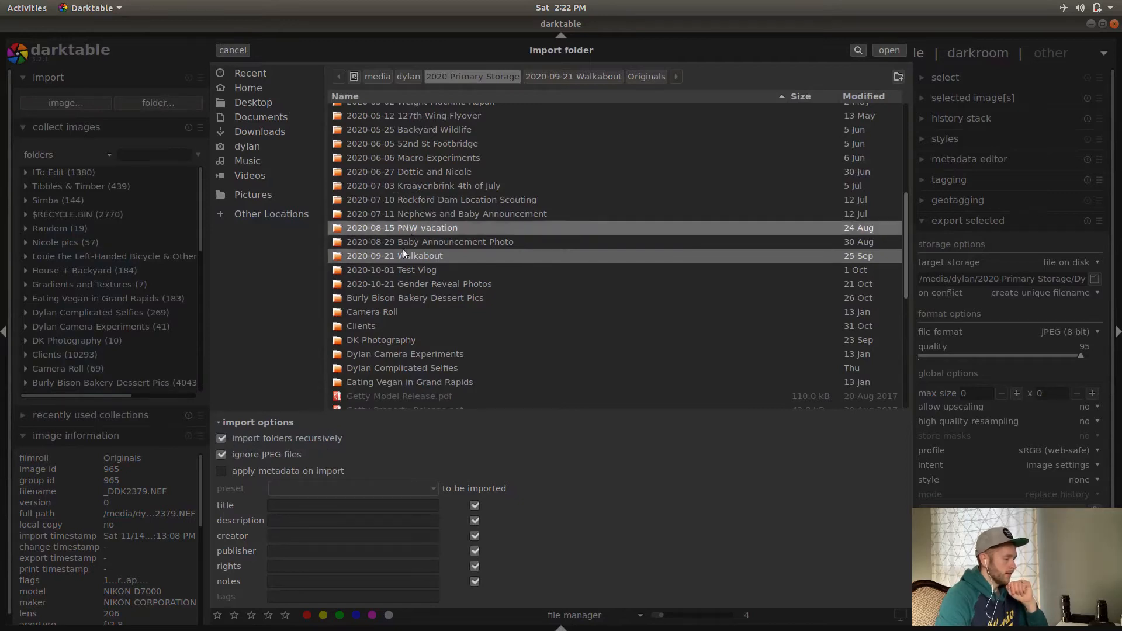
click(466, 213)
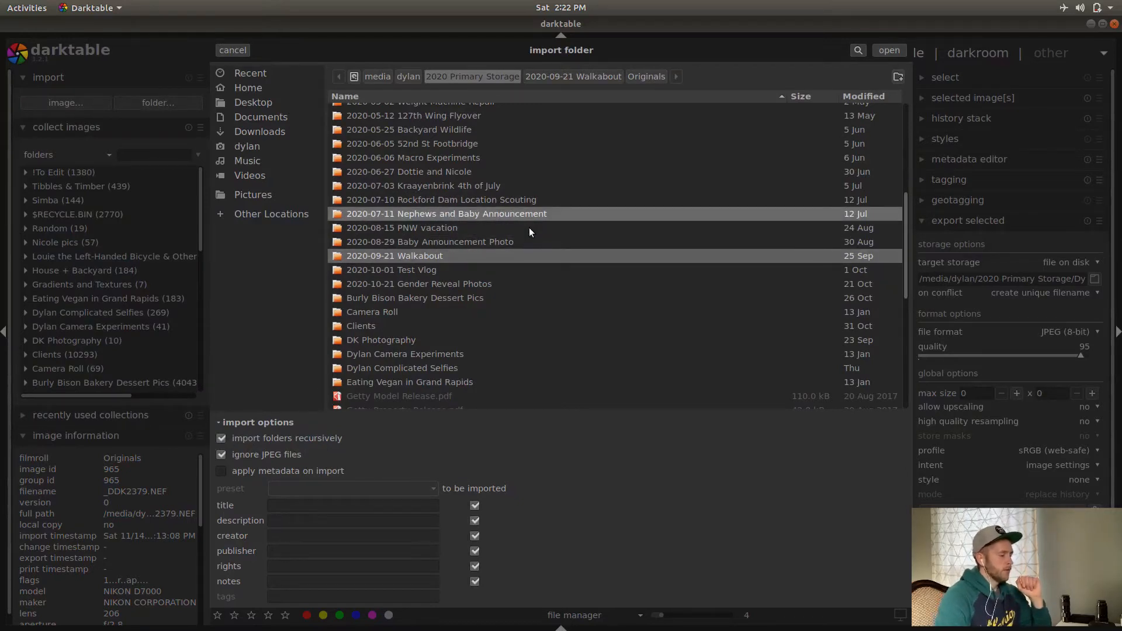
double_click(394, 256)
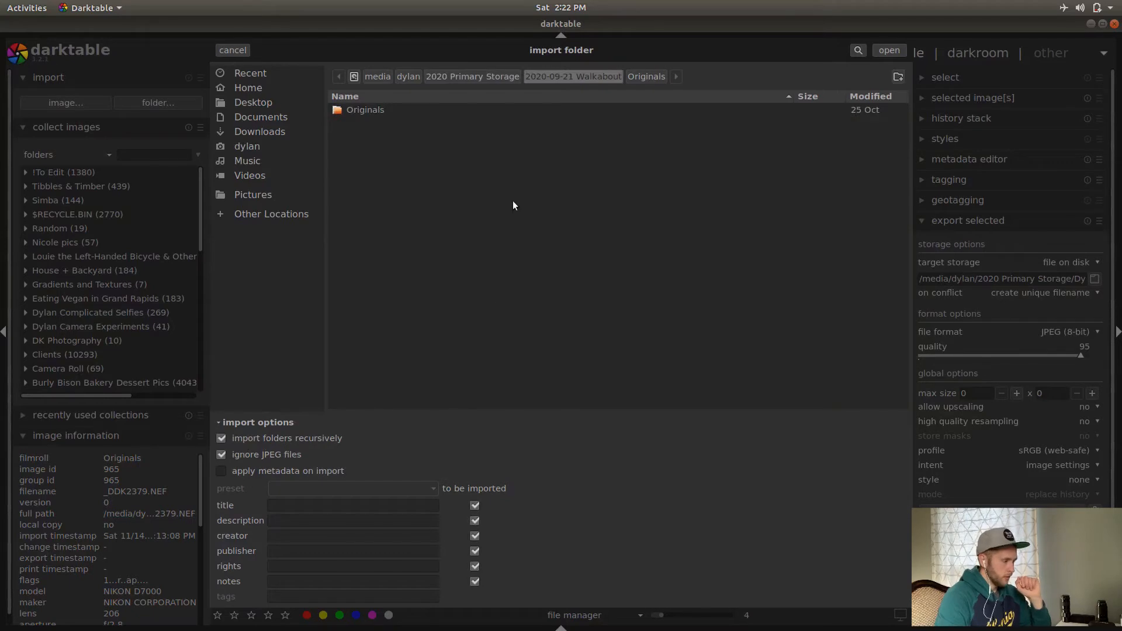
mouse_move(390, 115)
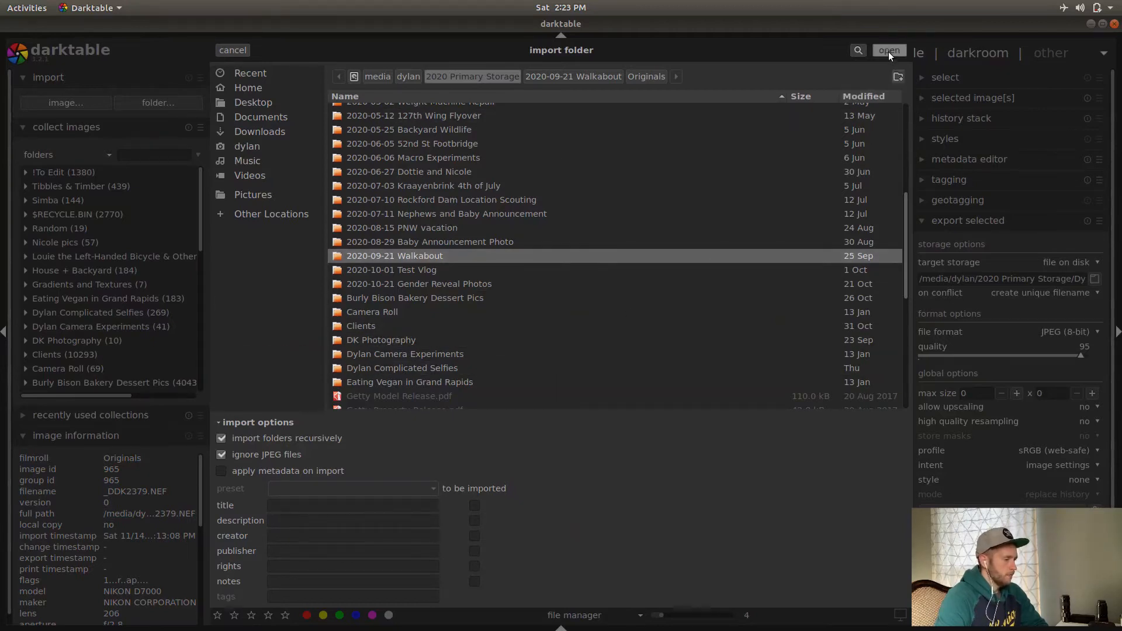
Import the 2020-09-21 Walkabout folder so its six NEF cat photos form the collection
click(889, 50)
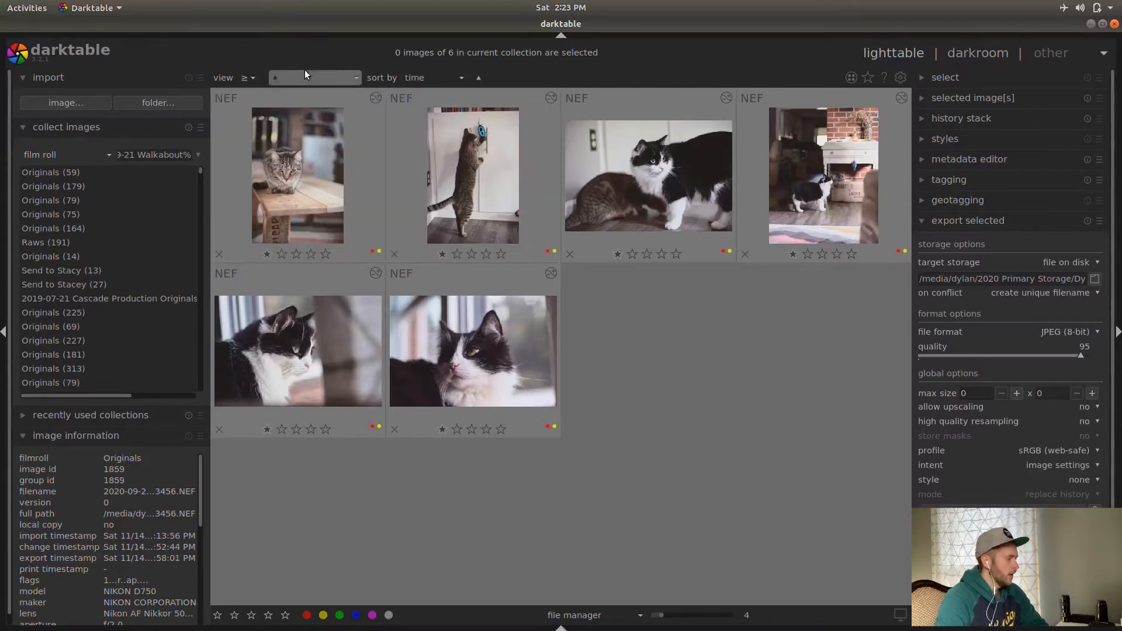
click(313, 78)
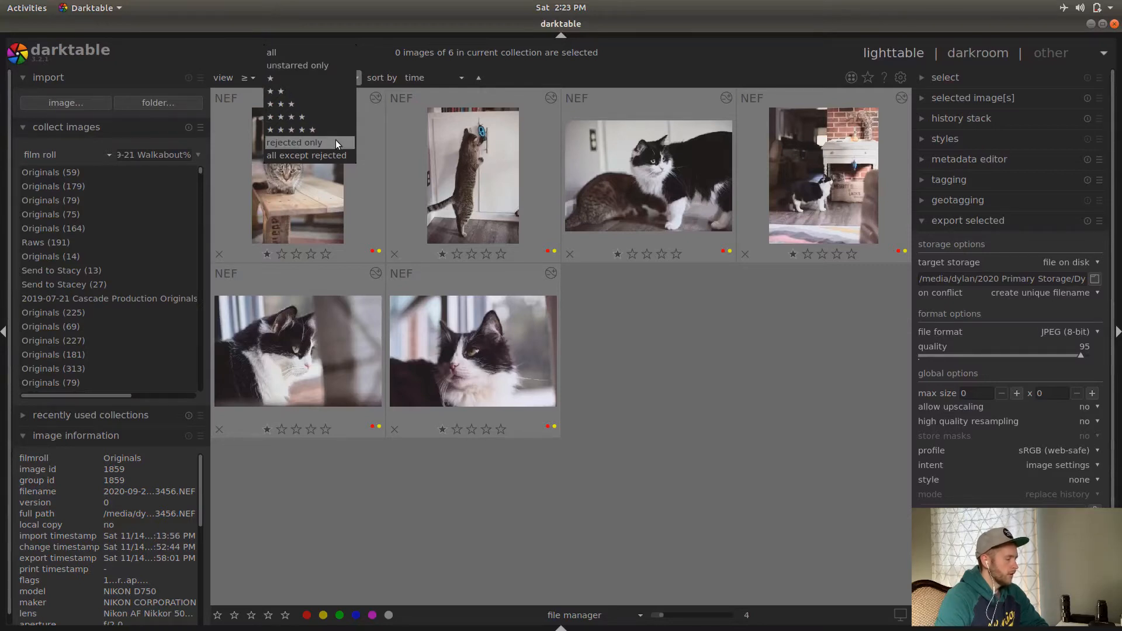
mouse_move(337, 155)
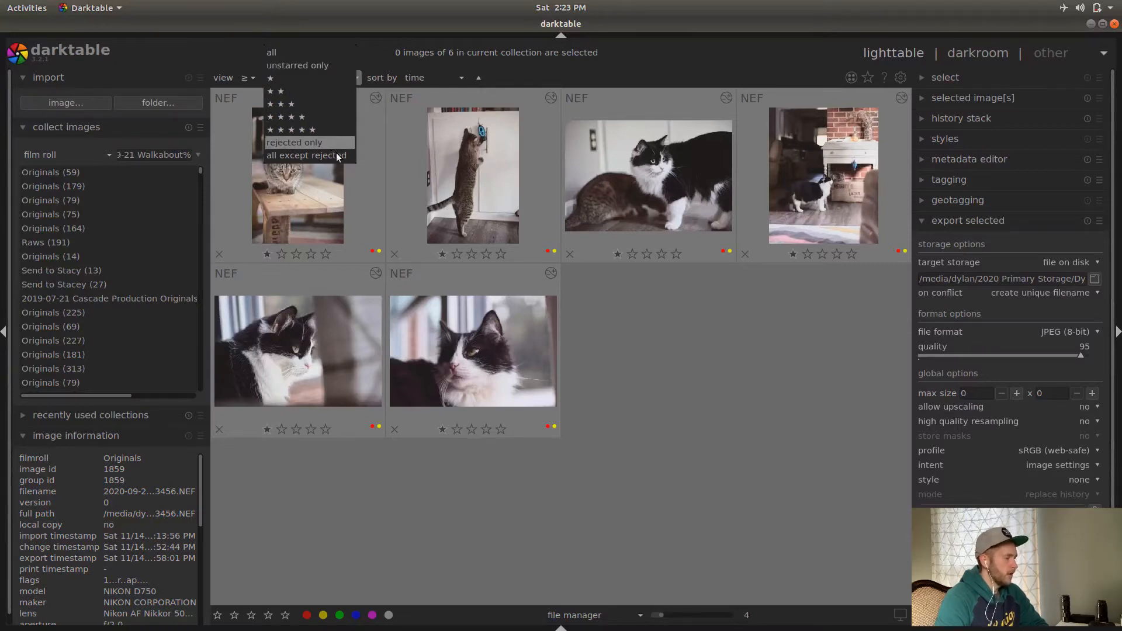
mouse_move(298, 65)
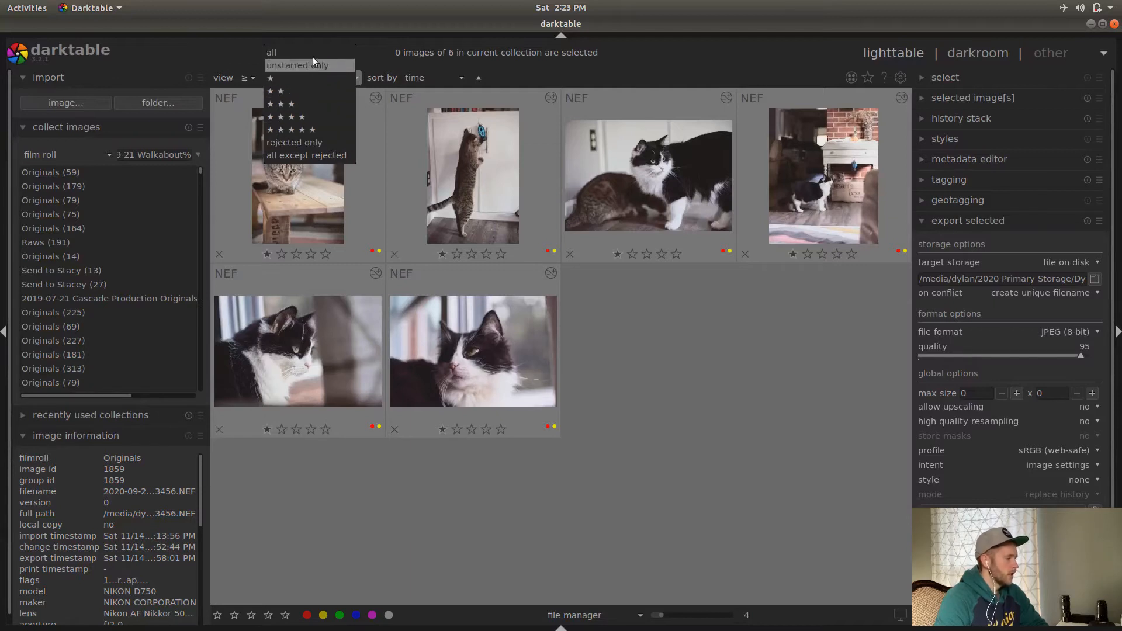
Set the view rating filter to 'all', revealing the 16 Walkabout photos including rejects
click(271, 52)
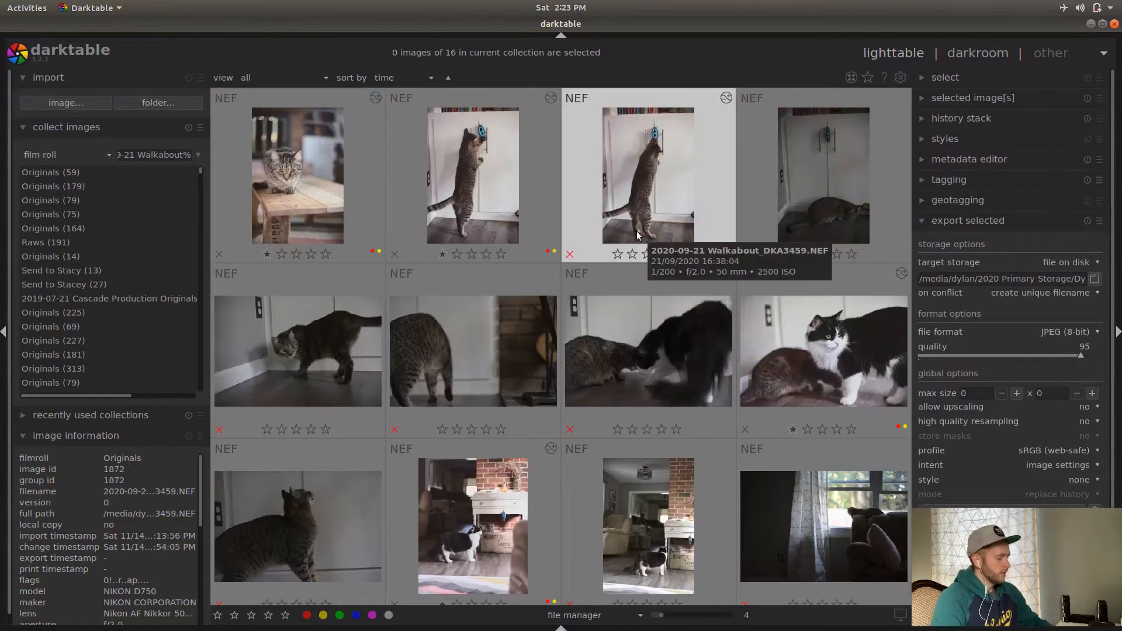
mouse_move(659, 208)
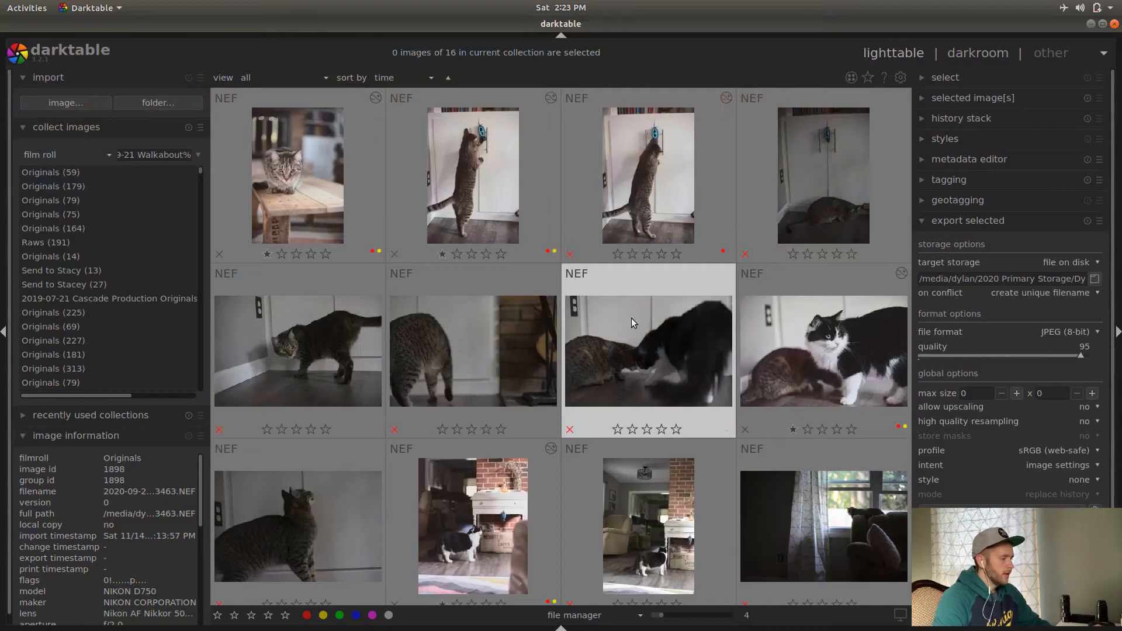
mouse_move(632, 322)
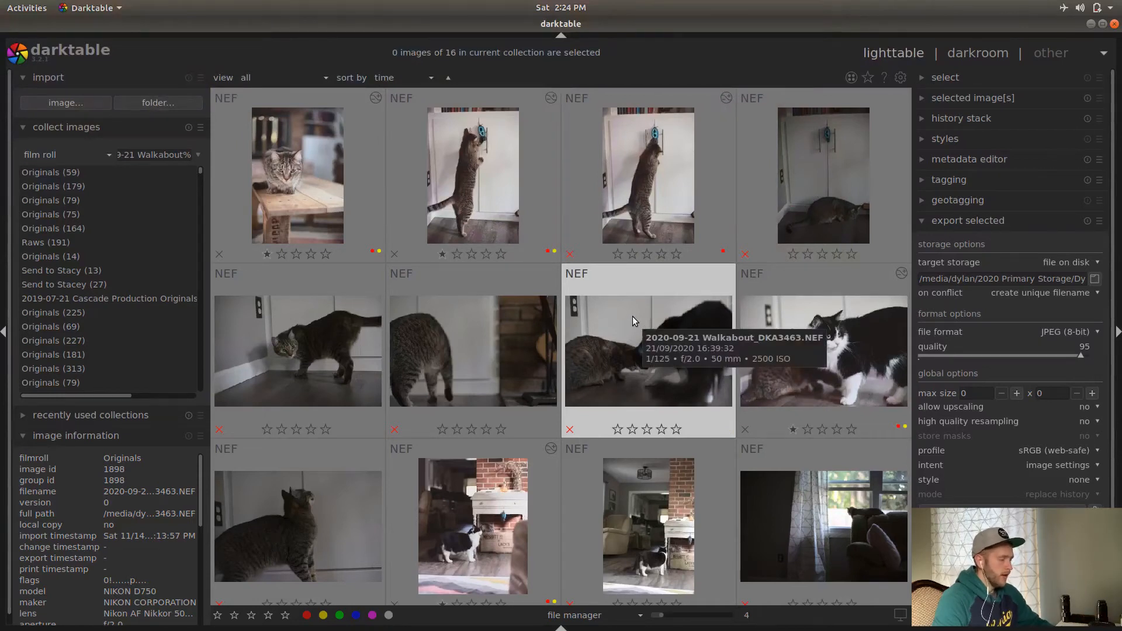
click(662, 429)
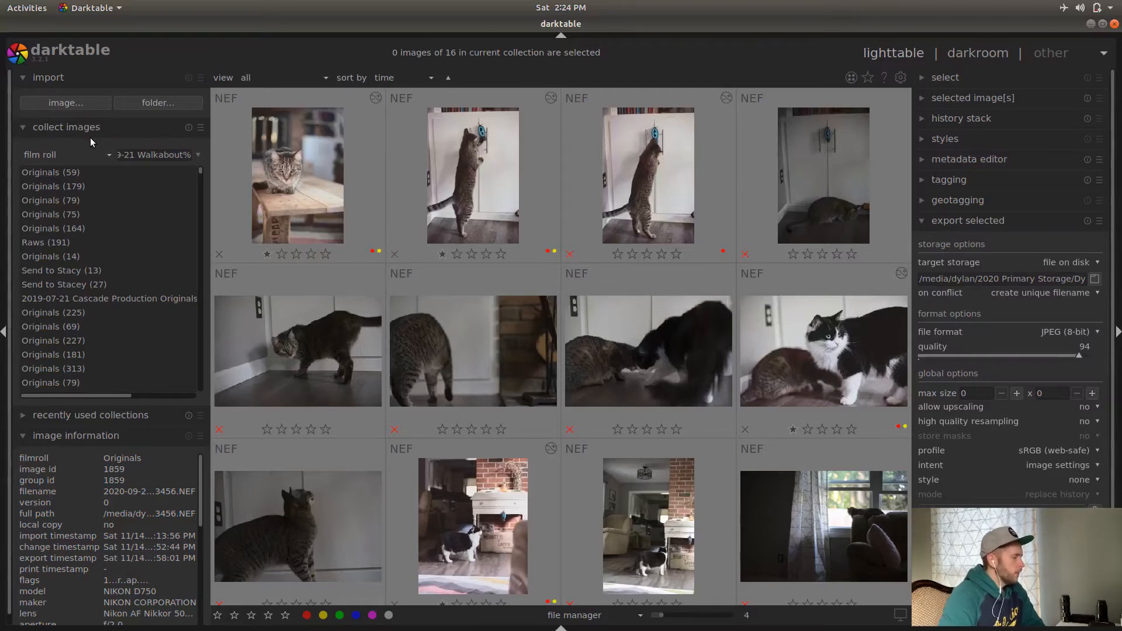
Switch collect images from film roll to folders and peek inside the !To Edit folder
click(65, 154)
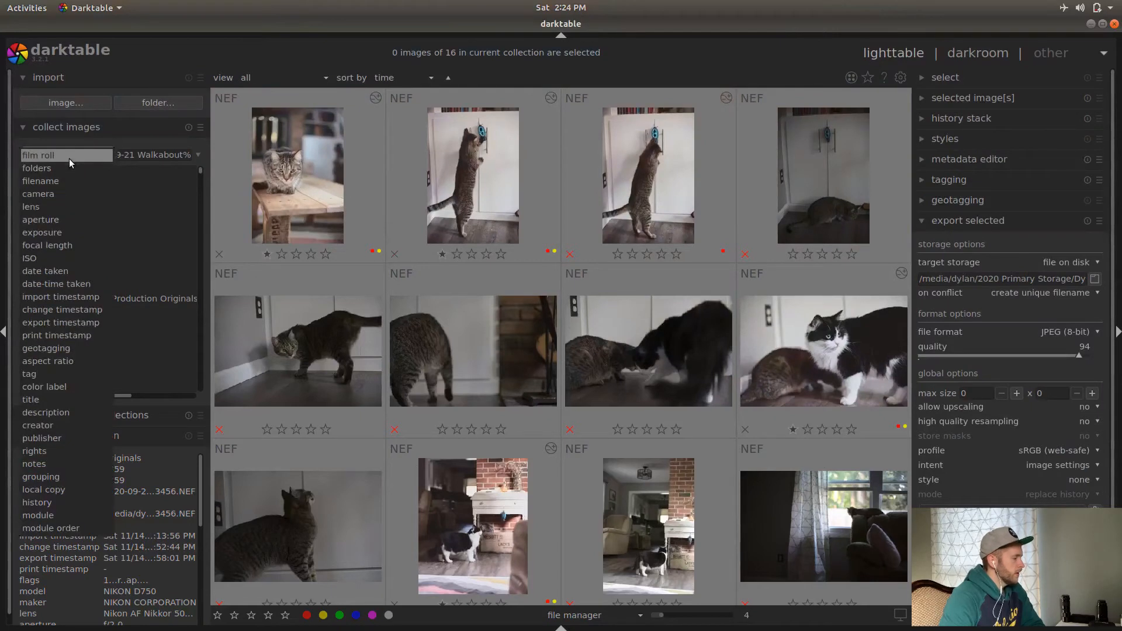
click(37, 155)
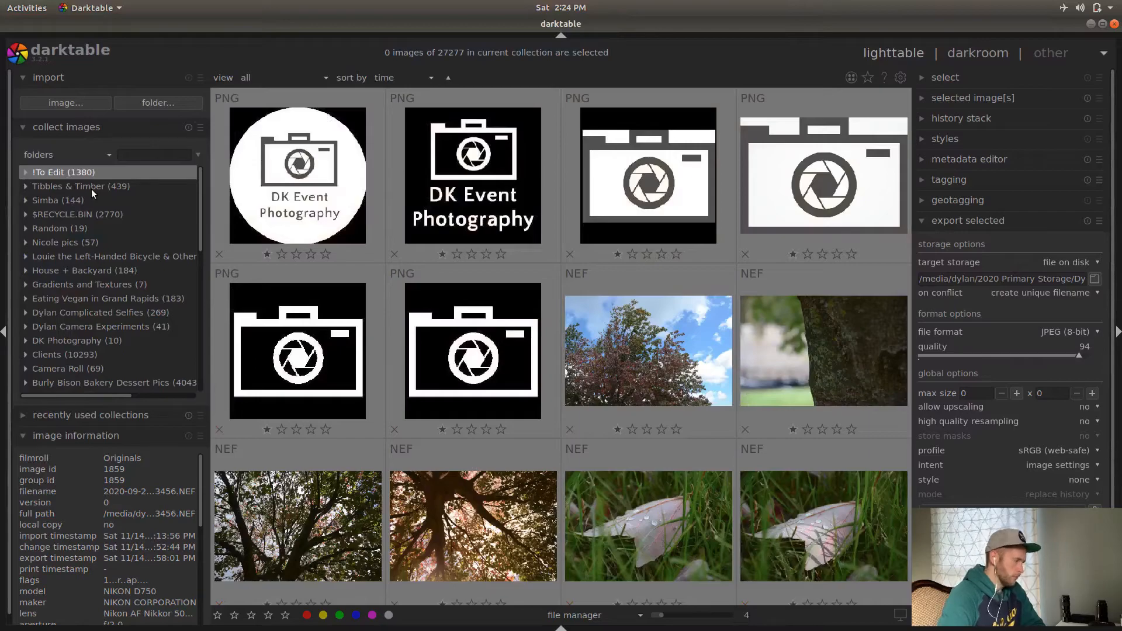
click(57, 200)
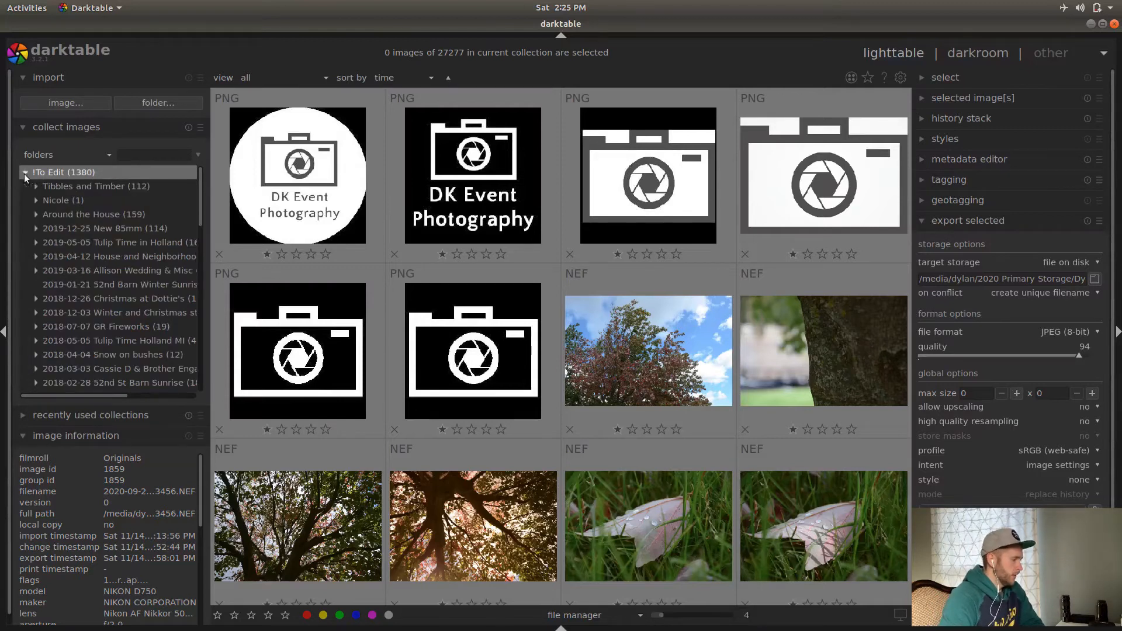
click(35, 186)
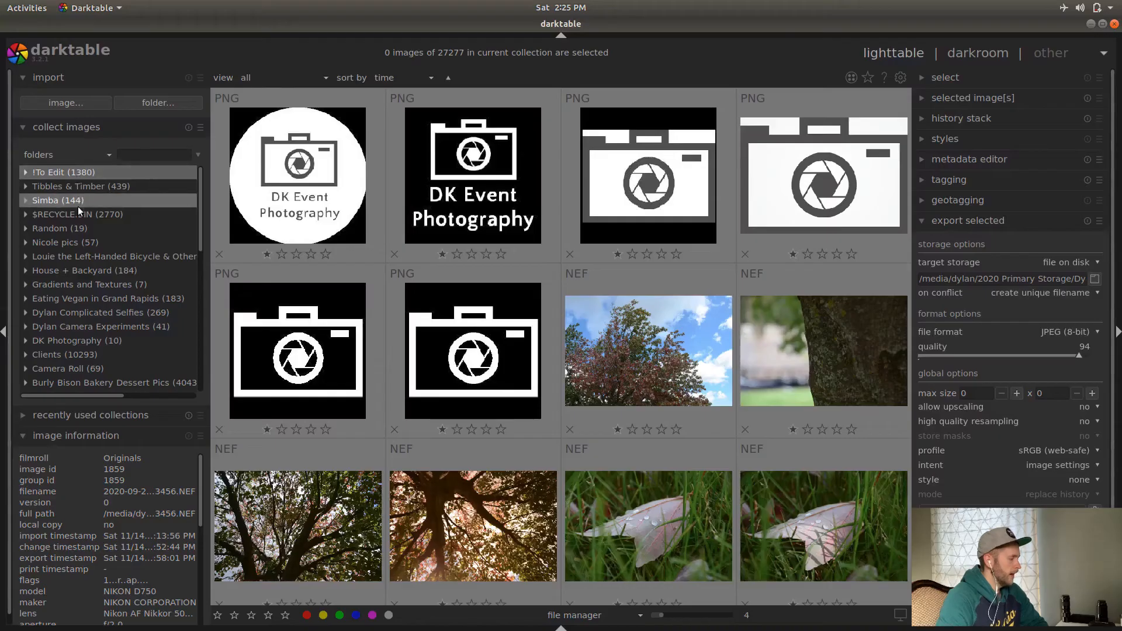
scroll(down, 3)
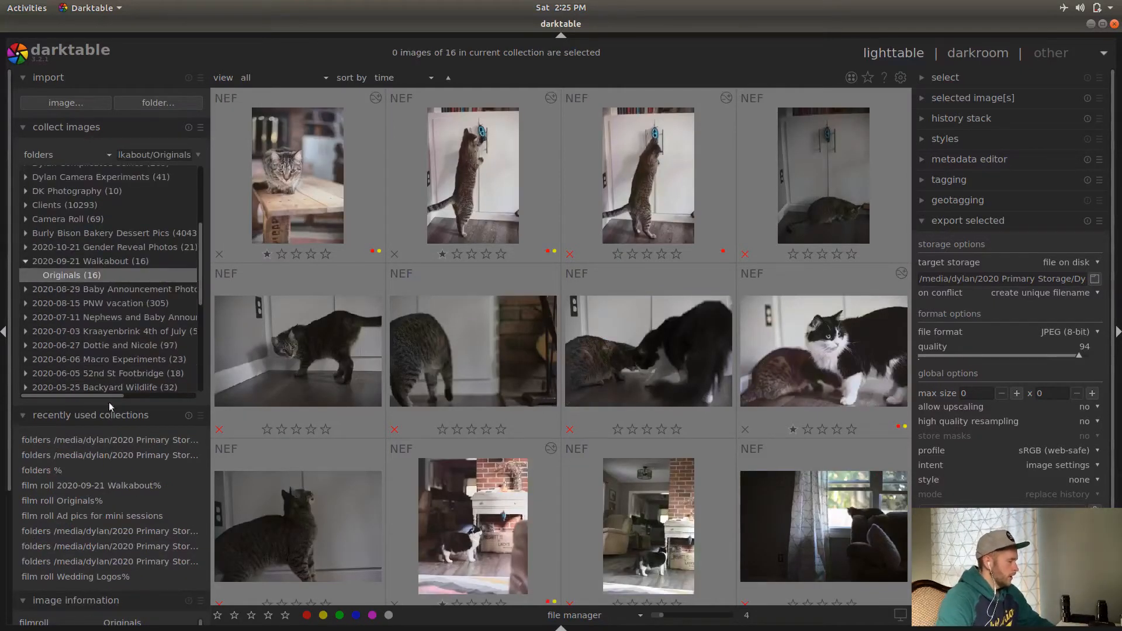
mouse_move(97, 138)
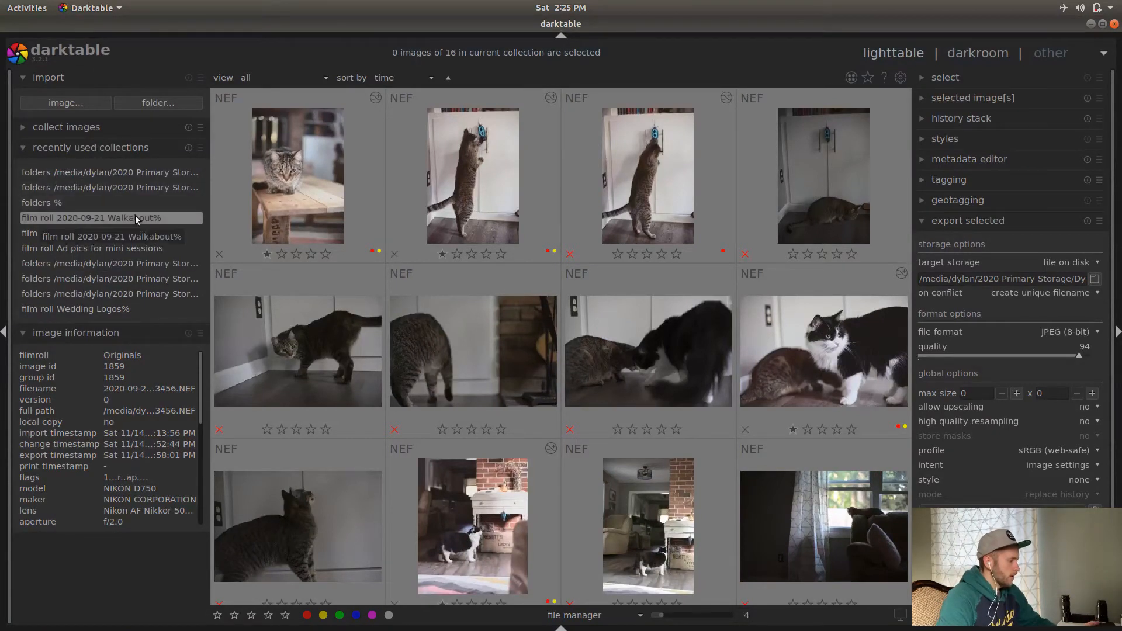
Load the recent 2020-09-21 Walkabout collection, leaving only image information expanded
click(111, 233)
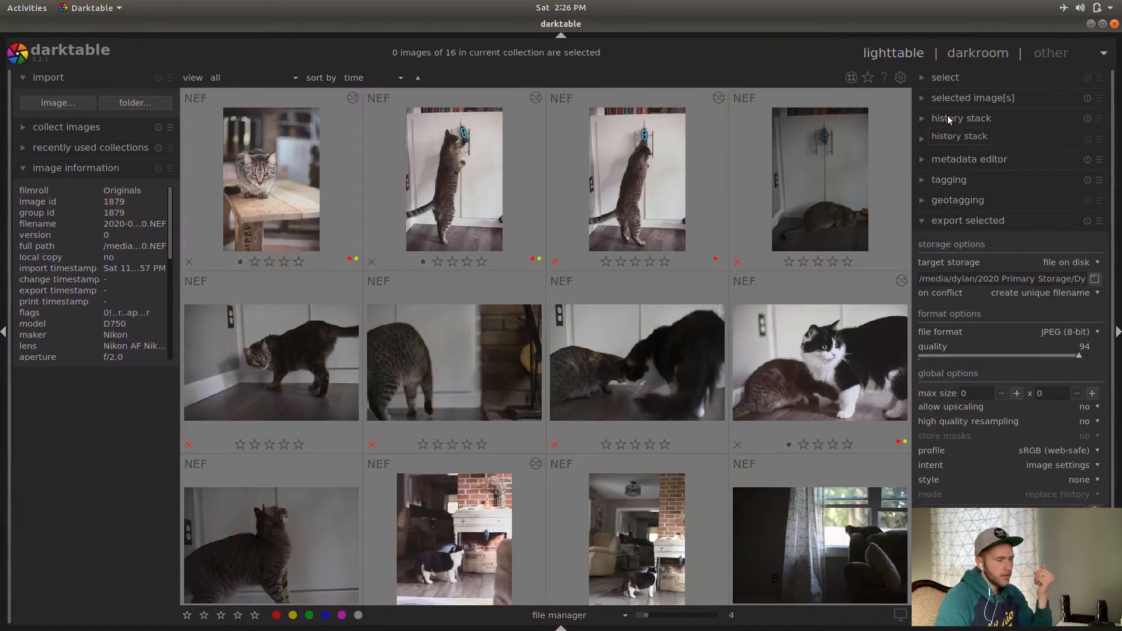
Select all 16 photos, then just the cat reaching at the toy, with selected-images actions shown
click(946, 77)
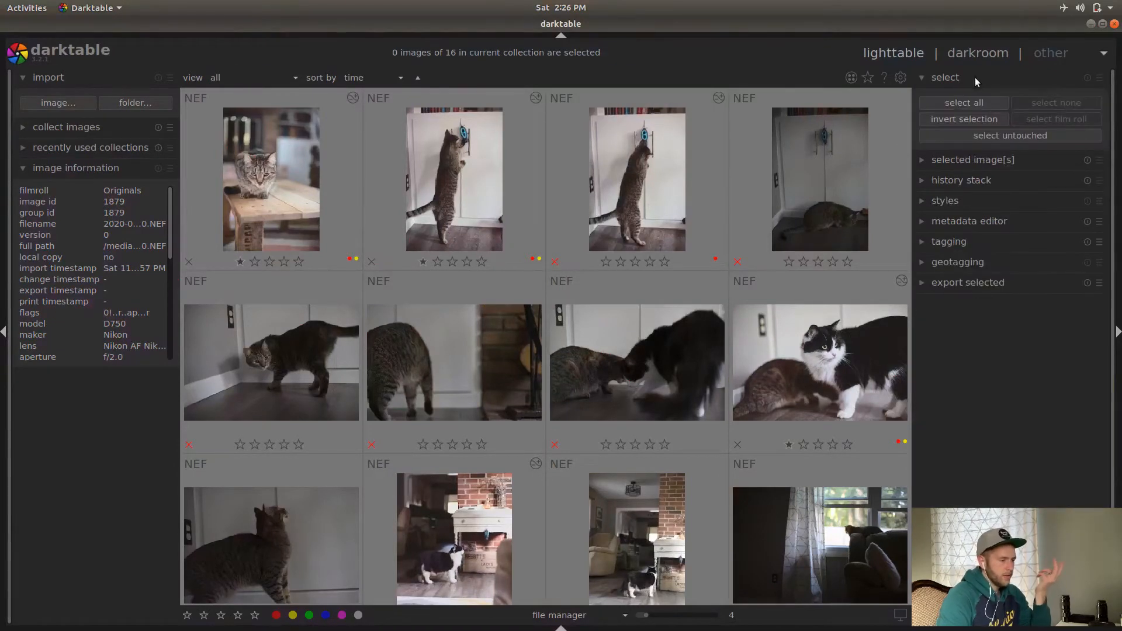
click(963, 119)
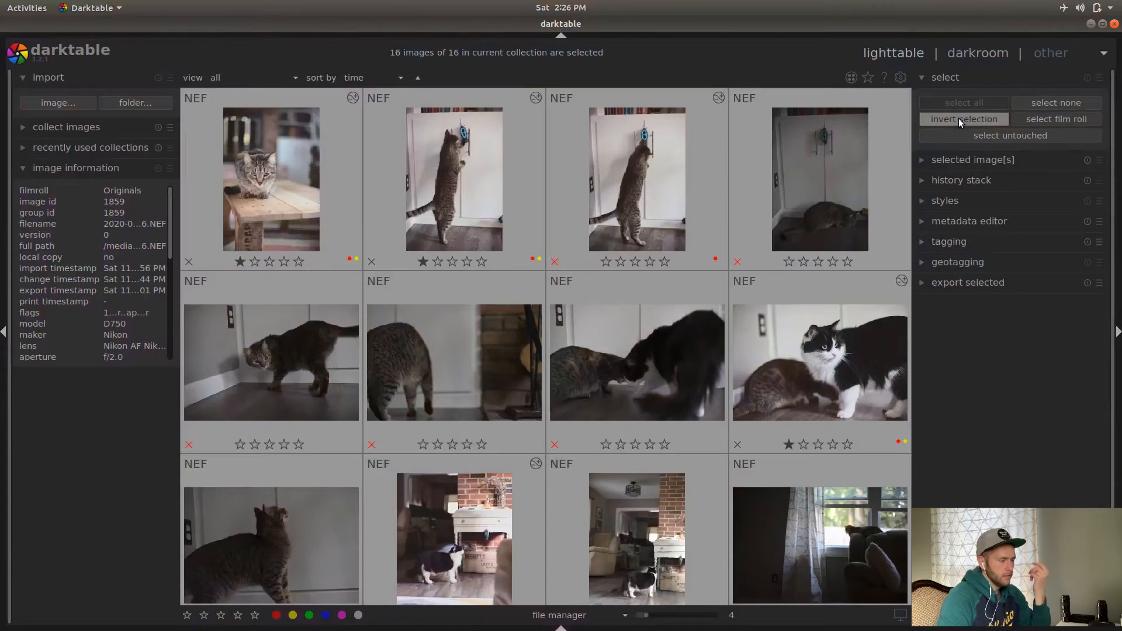
click(636, 179)
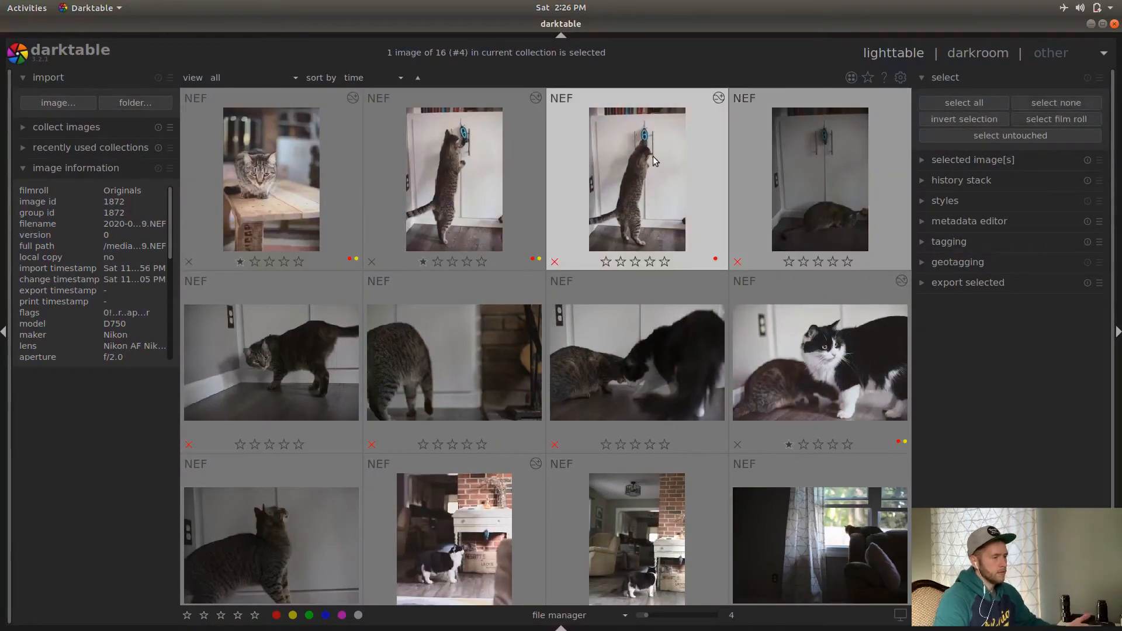
click(963, 119)
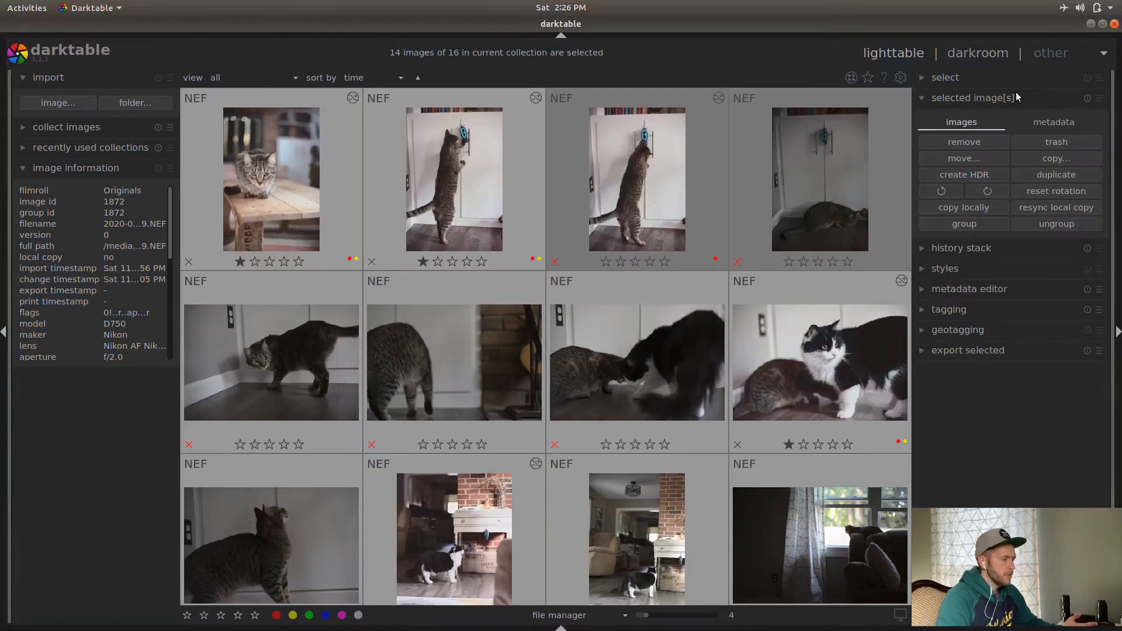
click(820, 179)
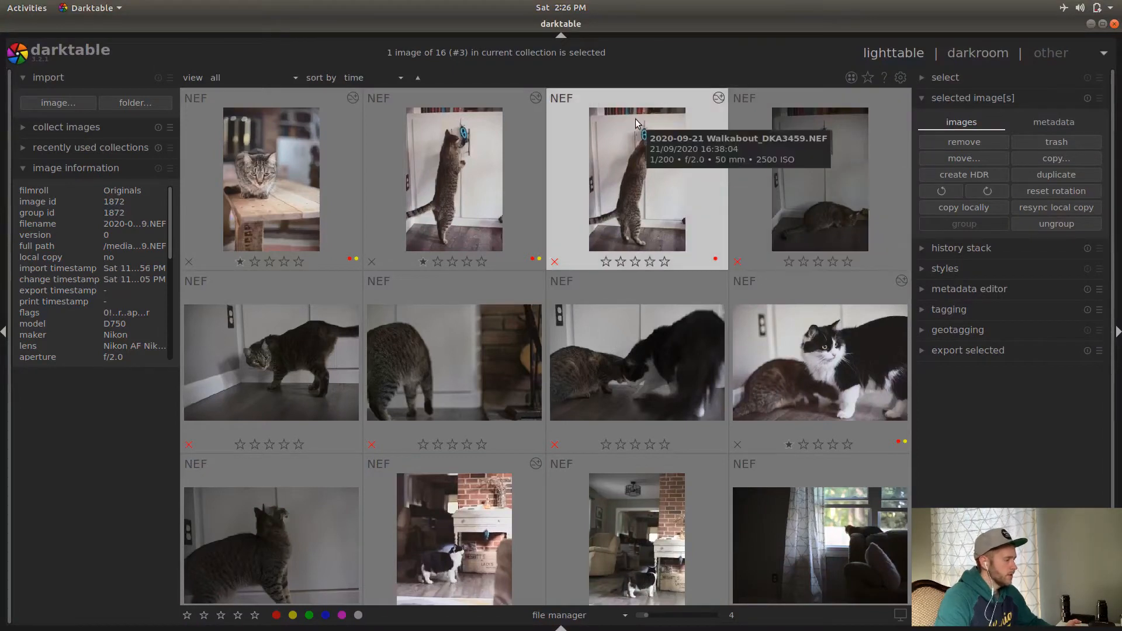
Filter to rejected only and trash all ten rejected Walkabout photos, confirming the prompt
click(208, 78)
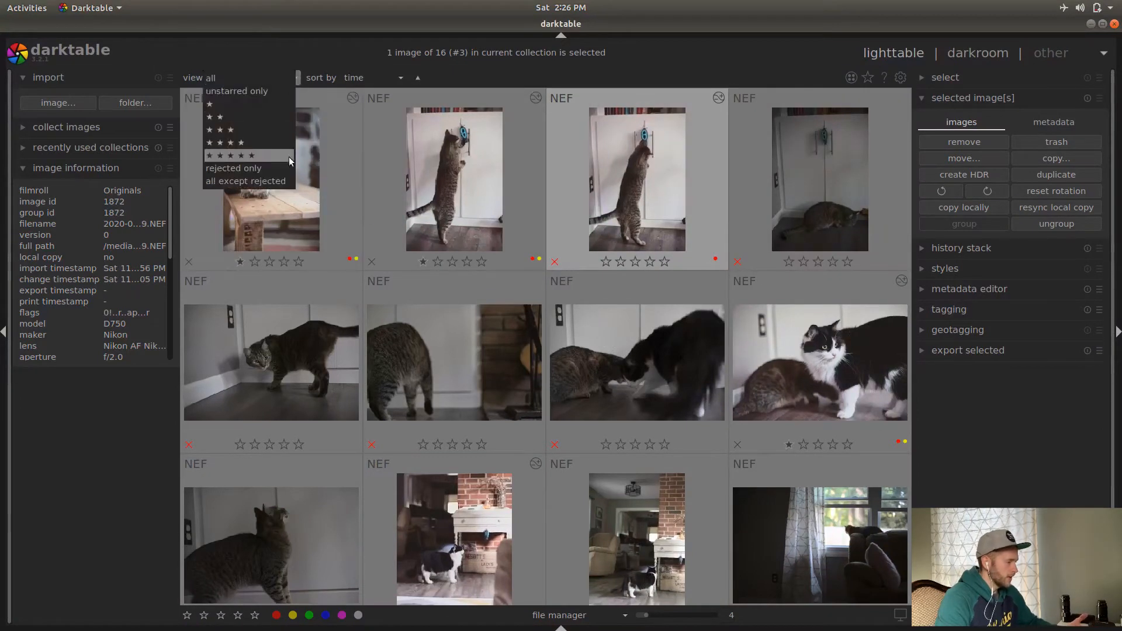
click(234, 167)
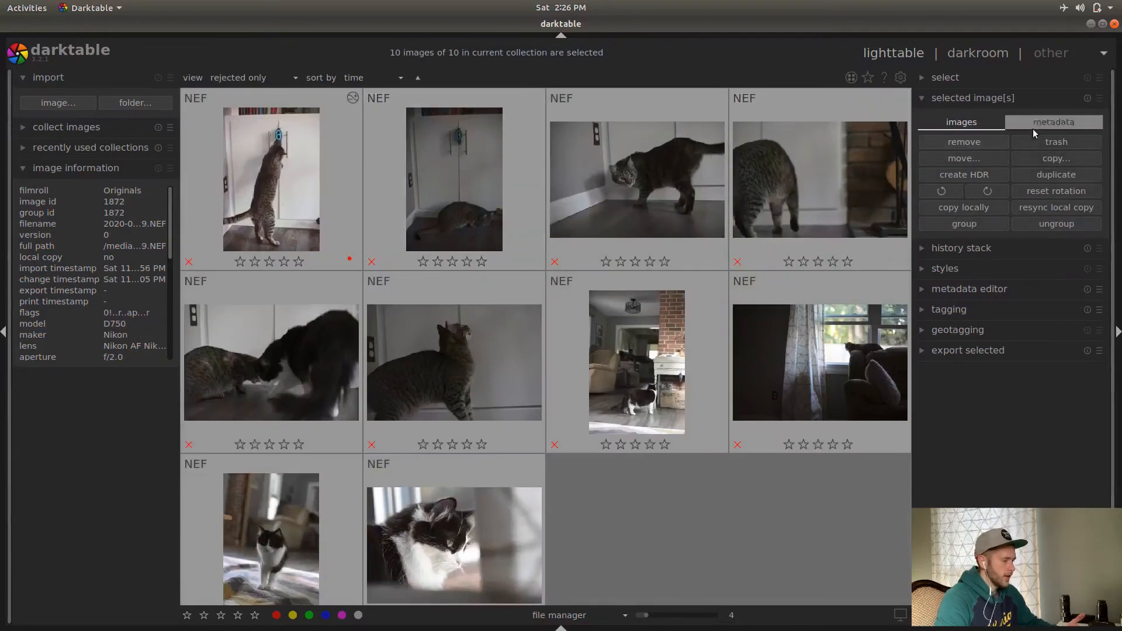
click(1057, 141)
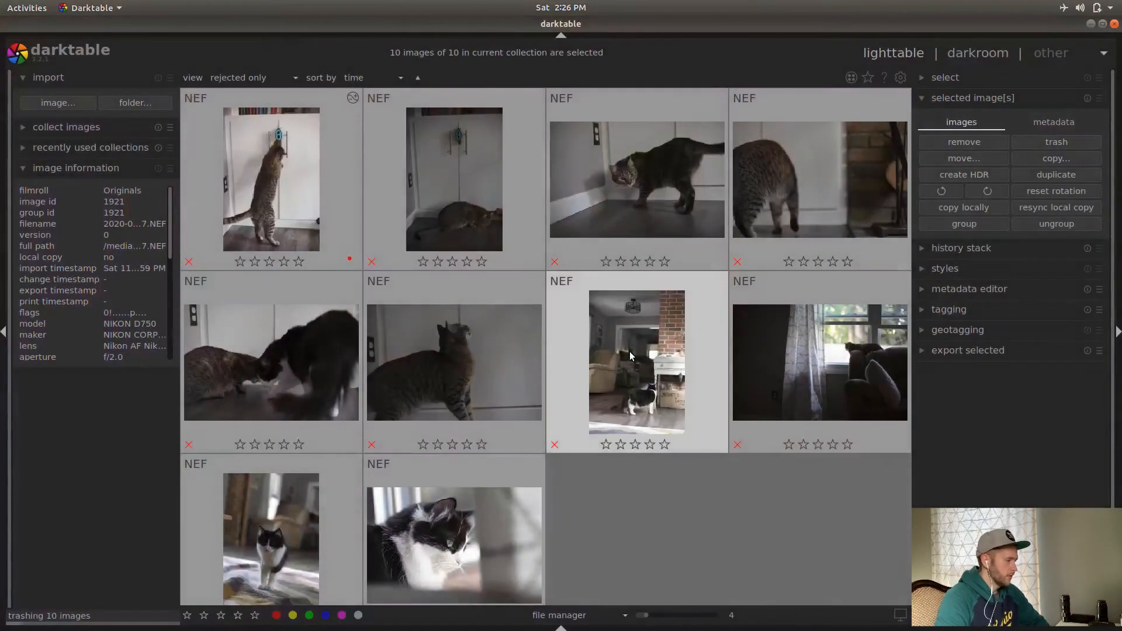
click(250, 77)
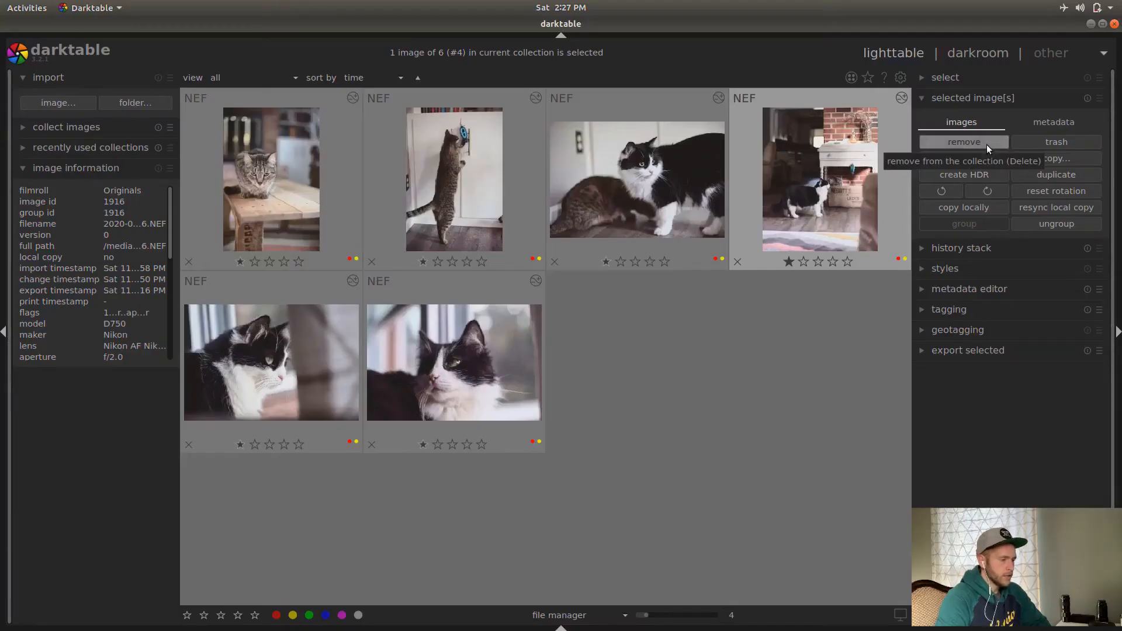
mouse_move(964, 158)
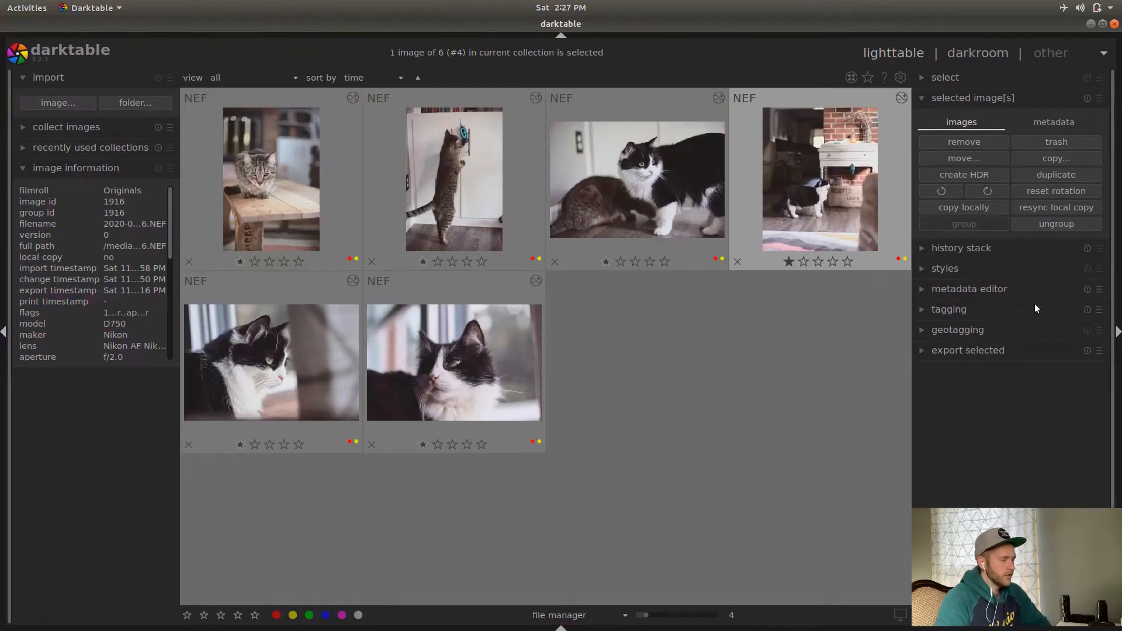
mouse_move(964, 174)
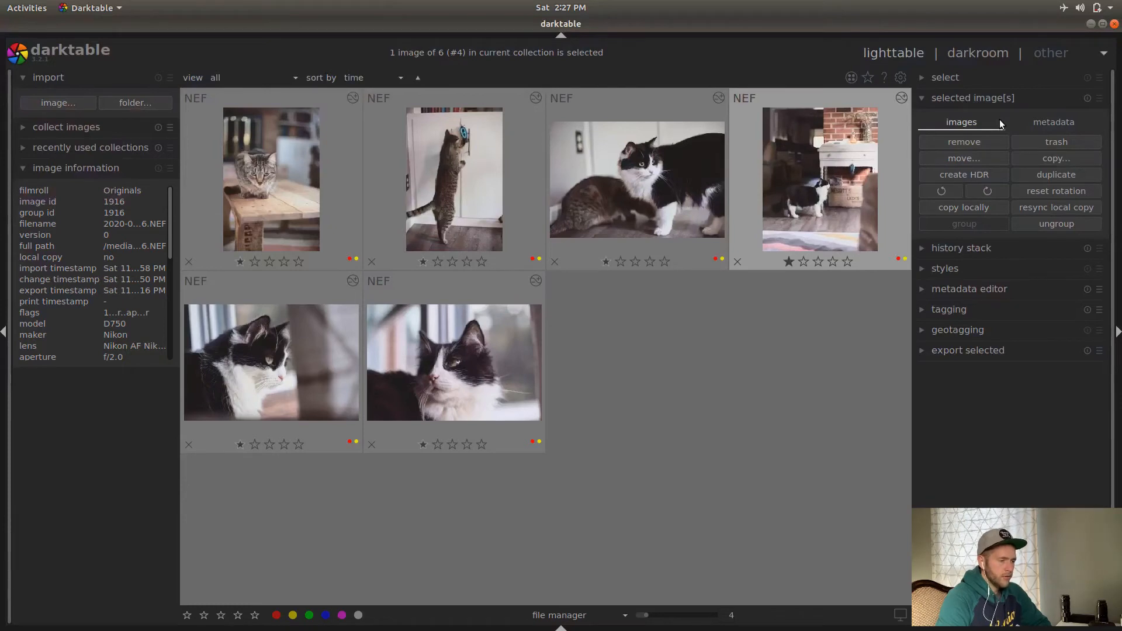
Expand the history stack module and review its append-mode options
click(961, 248)
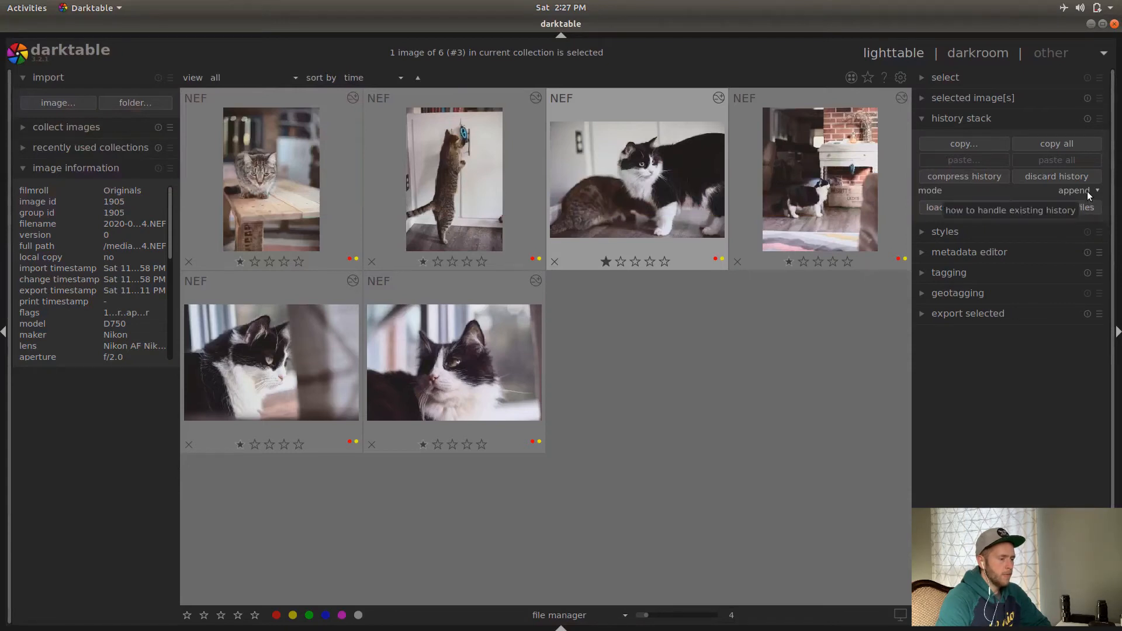
click(1074, 190)
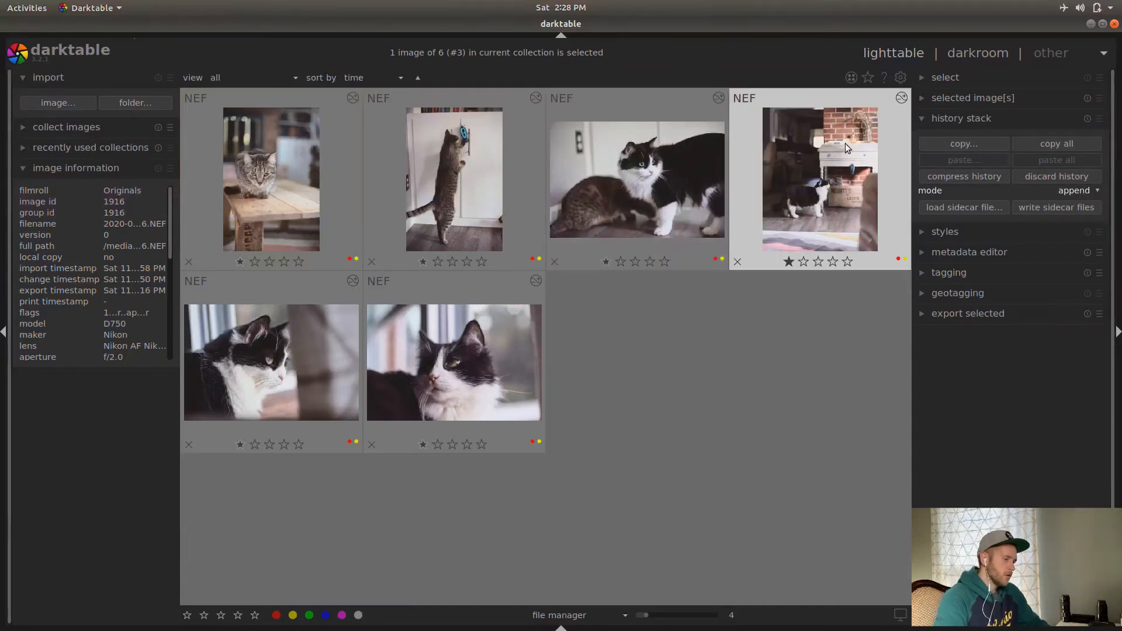
mouse_move(869, 179)
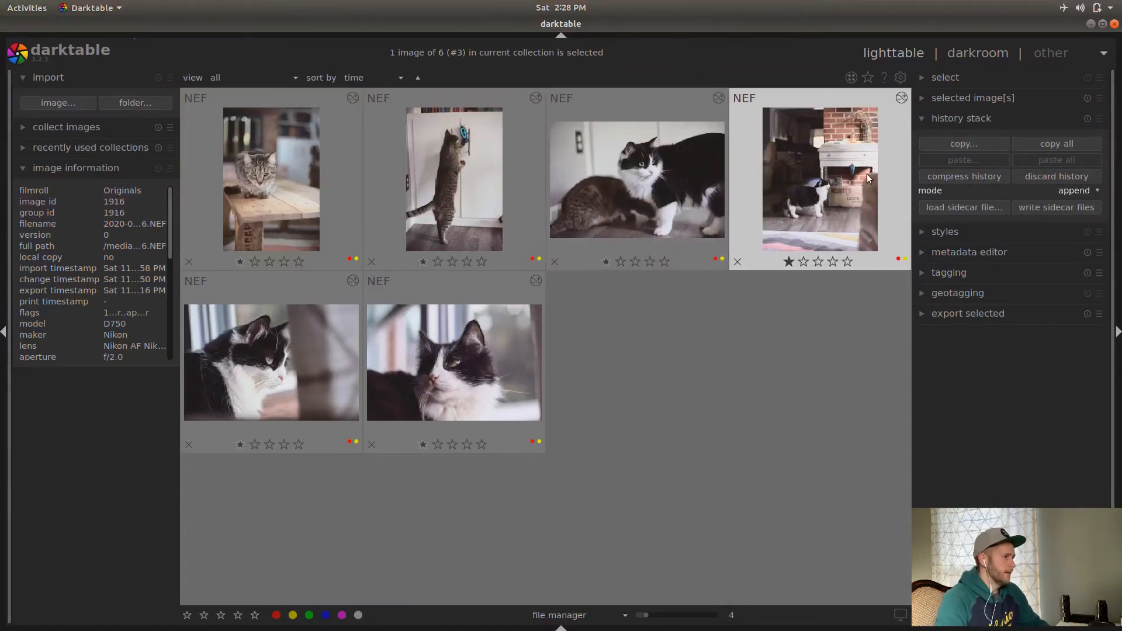
mouse_move(820, 164)
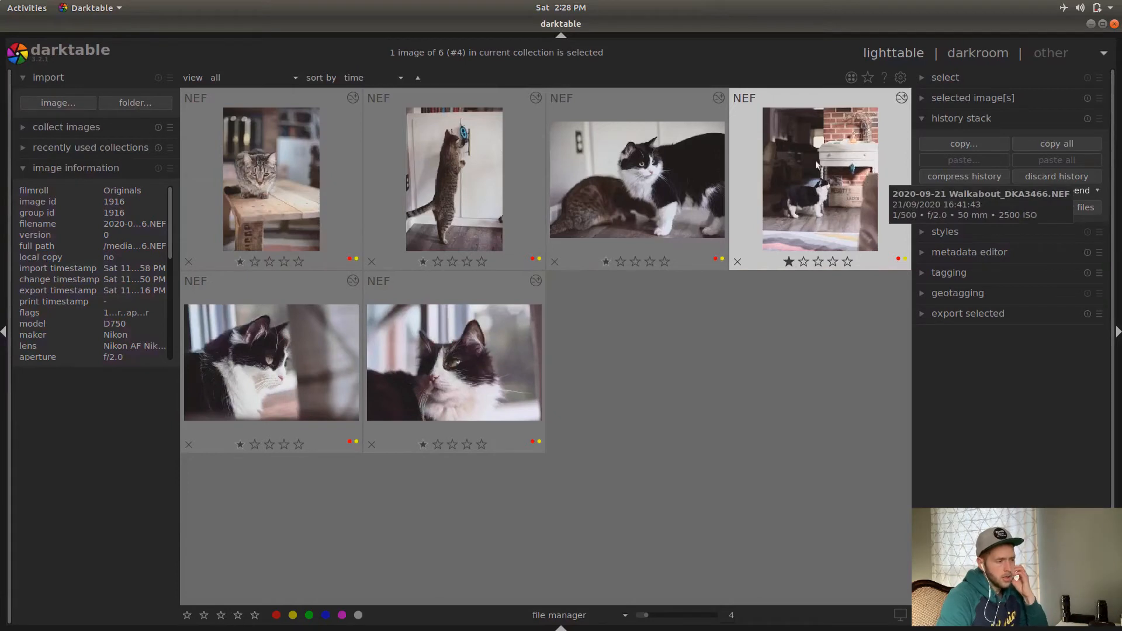
mouse_move(817, 193)
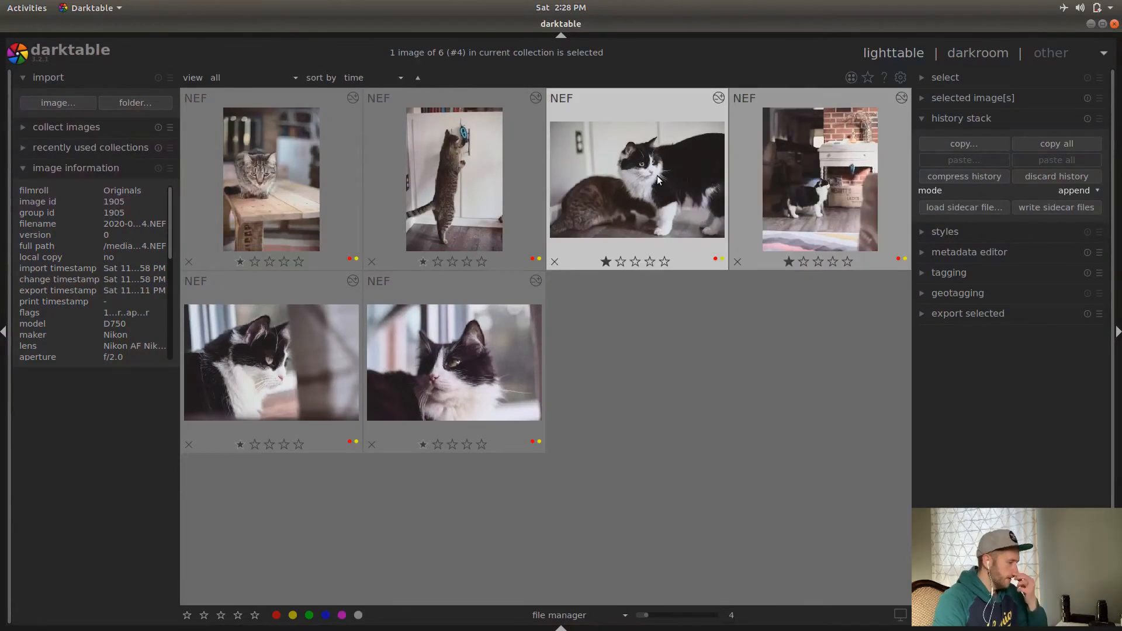
mouse_move(657, 181)
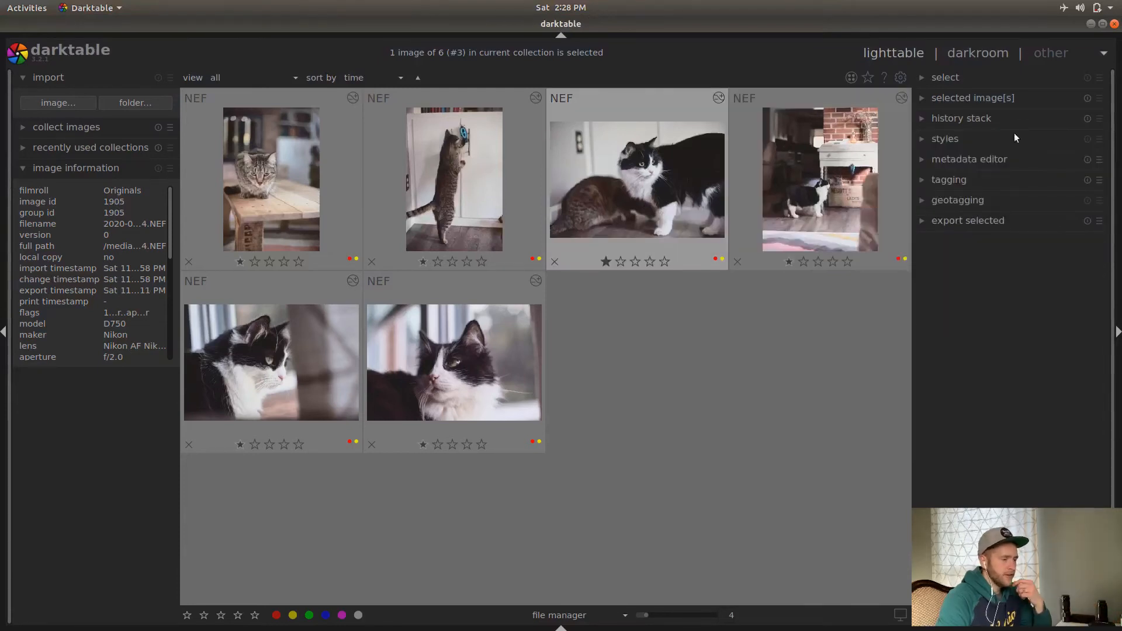
Expand the styles module listing saved styles such as Chicago Grey with their module tooltips
click(946, 138)
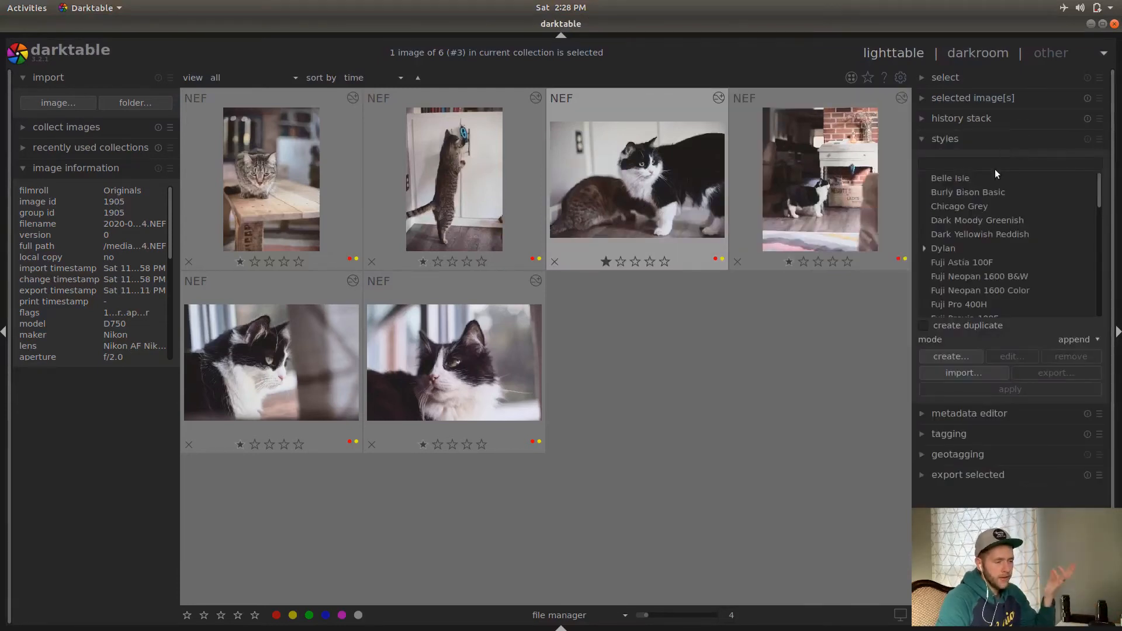
mouse_move(980, 234)
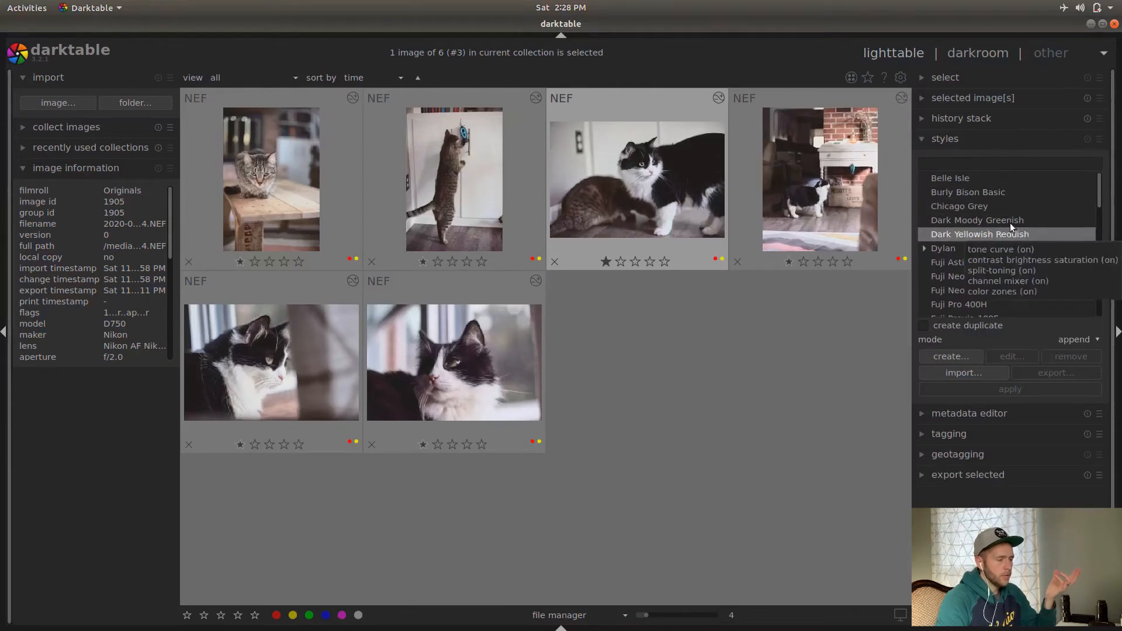
click(923, 247)
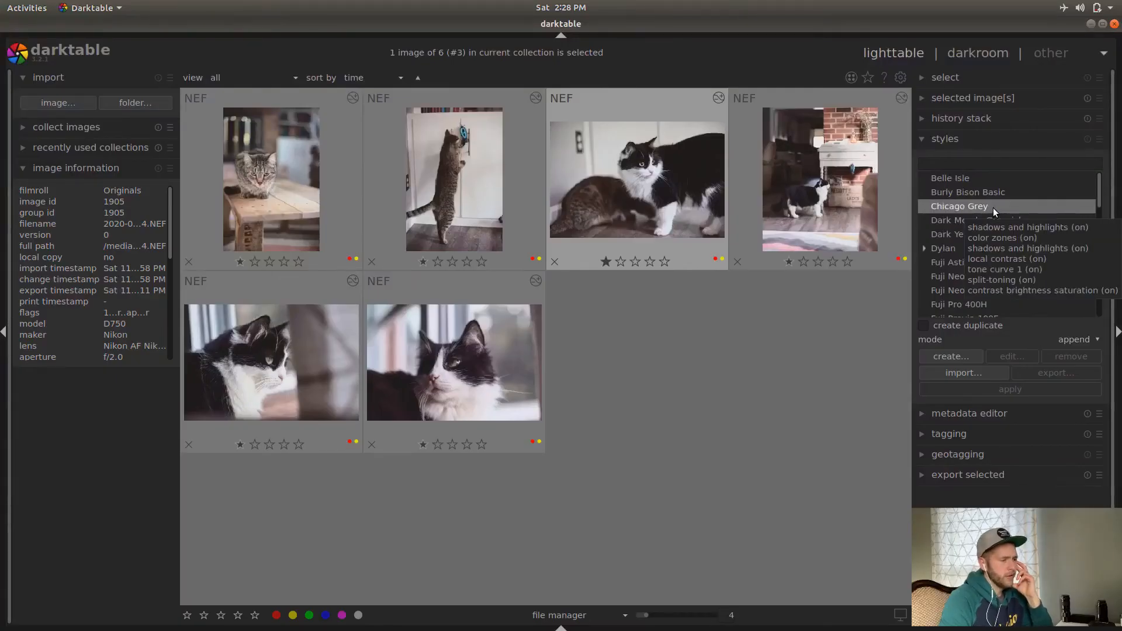
Glance at the metadata editor, then expand tagging and filter the tag list for 'cat'
click(970, 159)
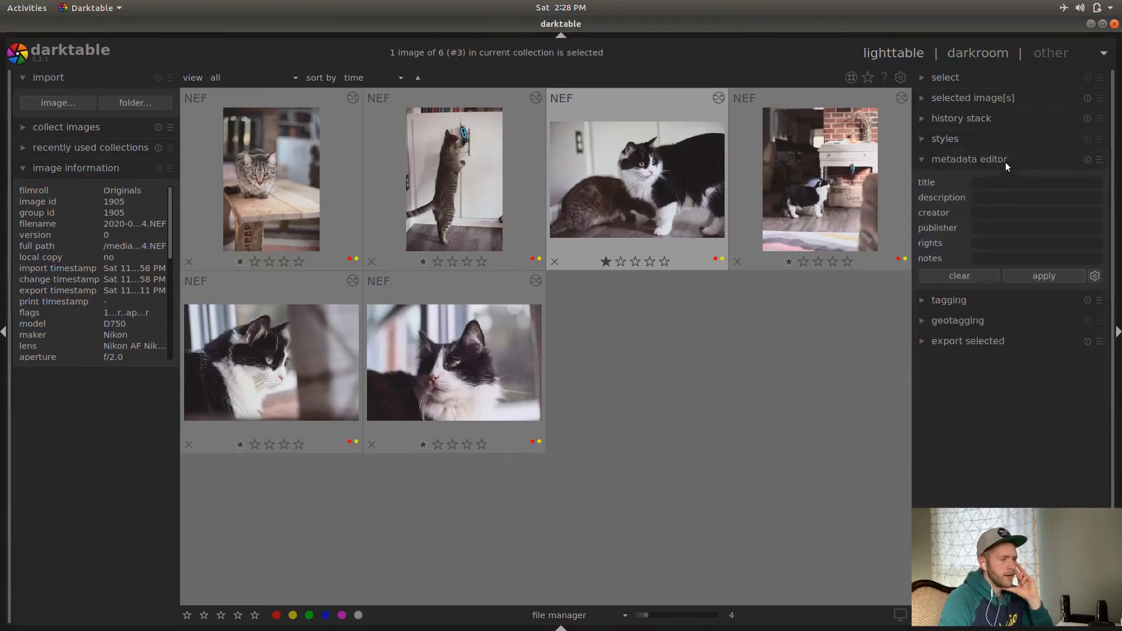
click(969, 159)
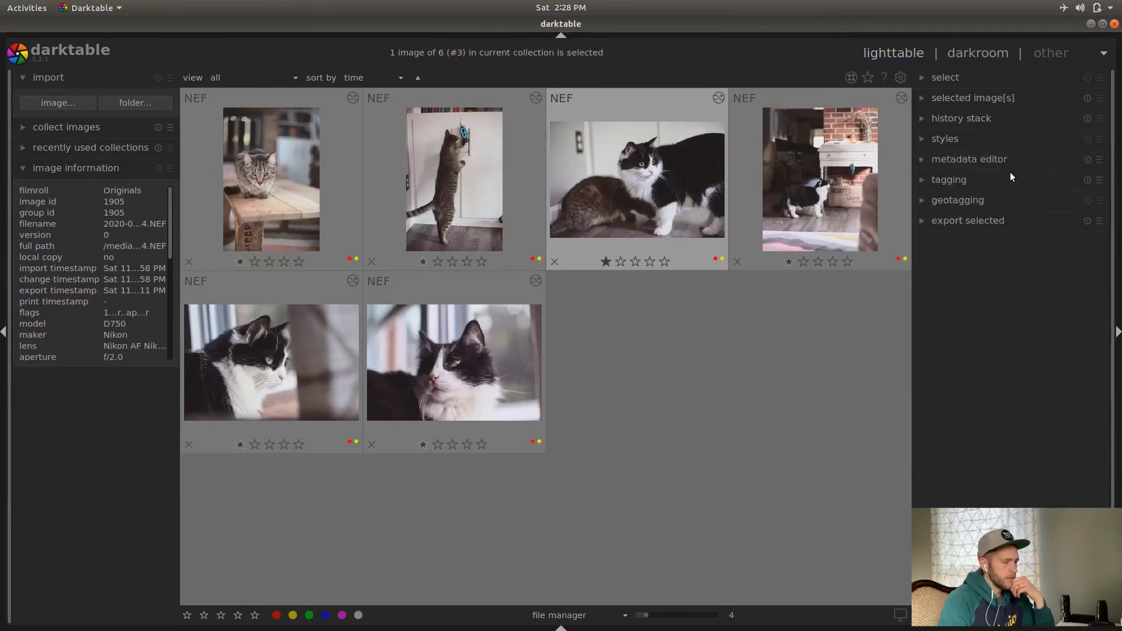
click(949, 180)
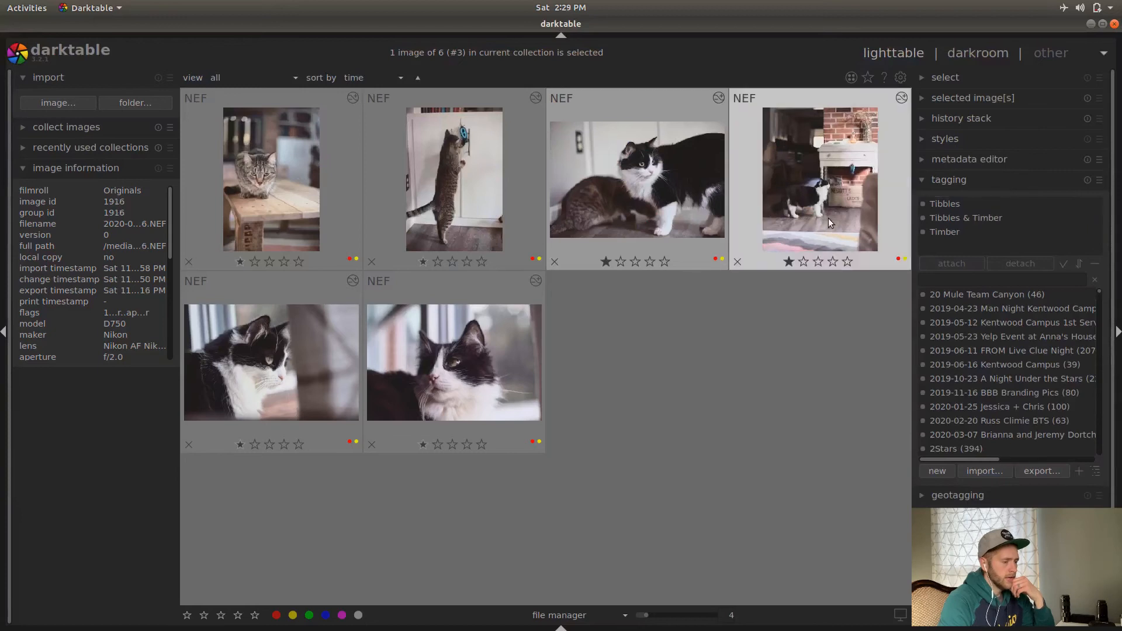
text(cat)
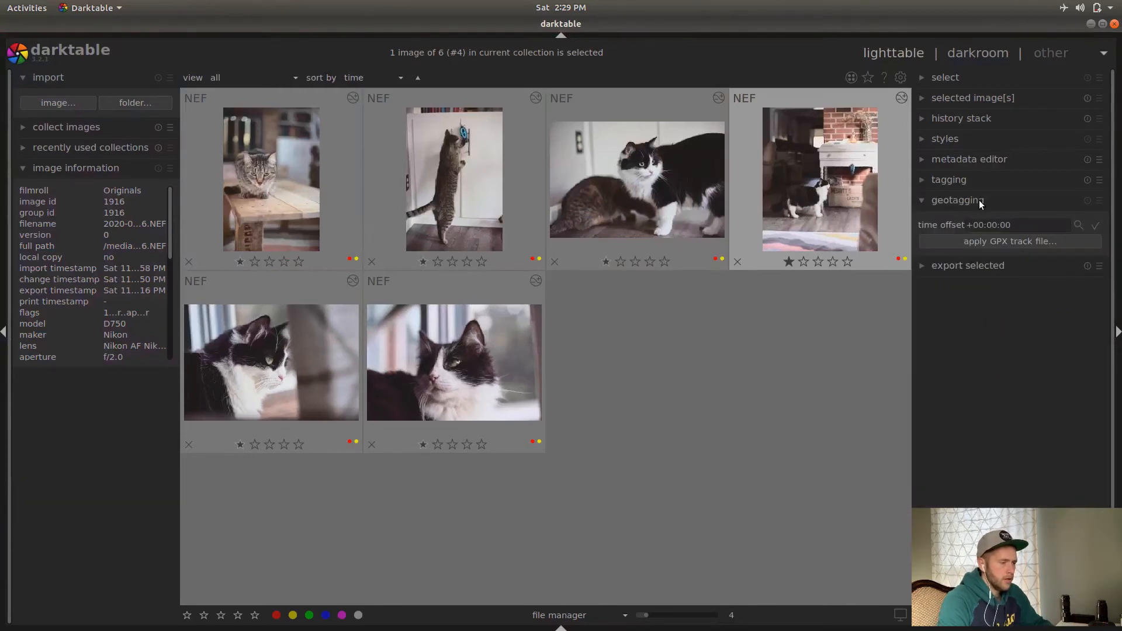
mouse_move(1009, 241)
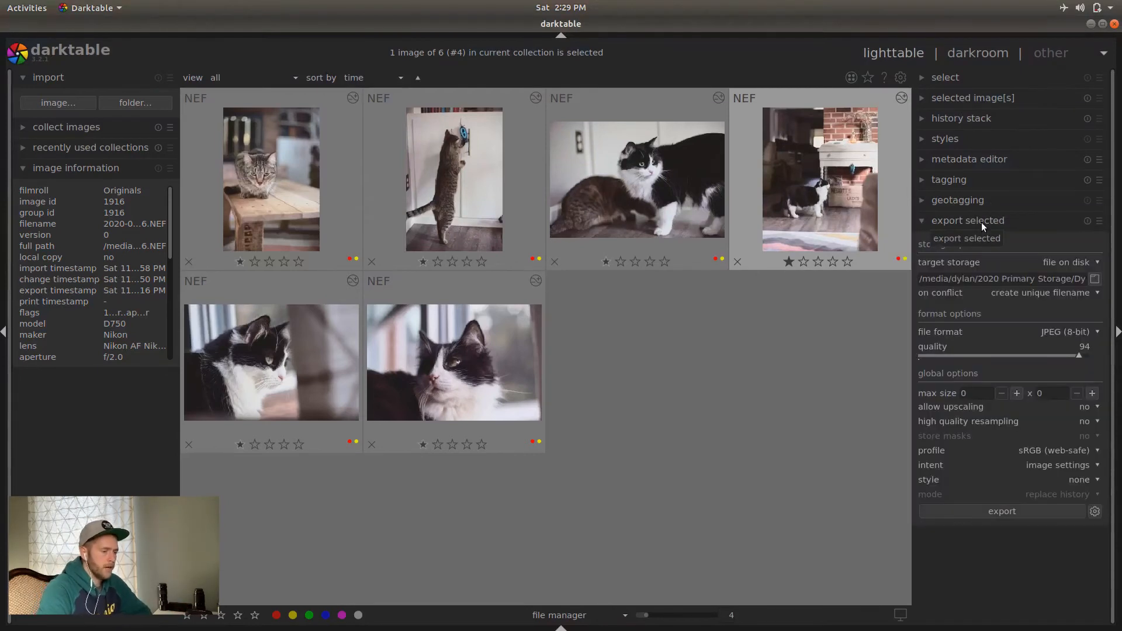
mouse_move(1052, 340)
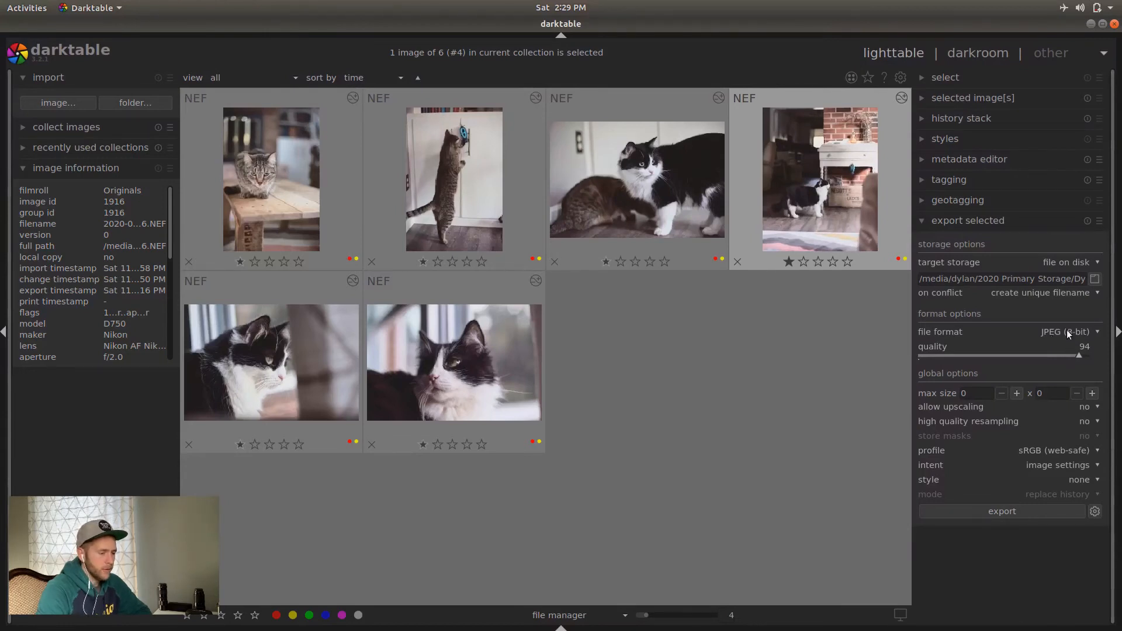
Set export JPEG quality to 95 and reset the maximum width from 16 back to 0 (unlimited)
click(1067, 331)
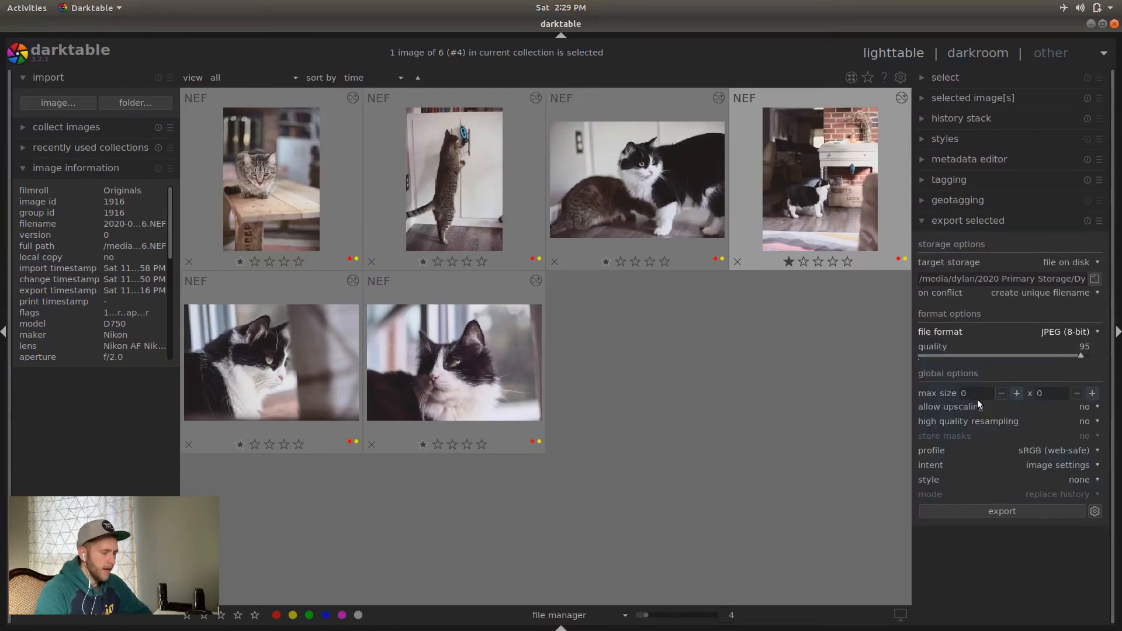
click(962, 393)
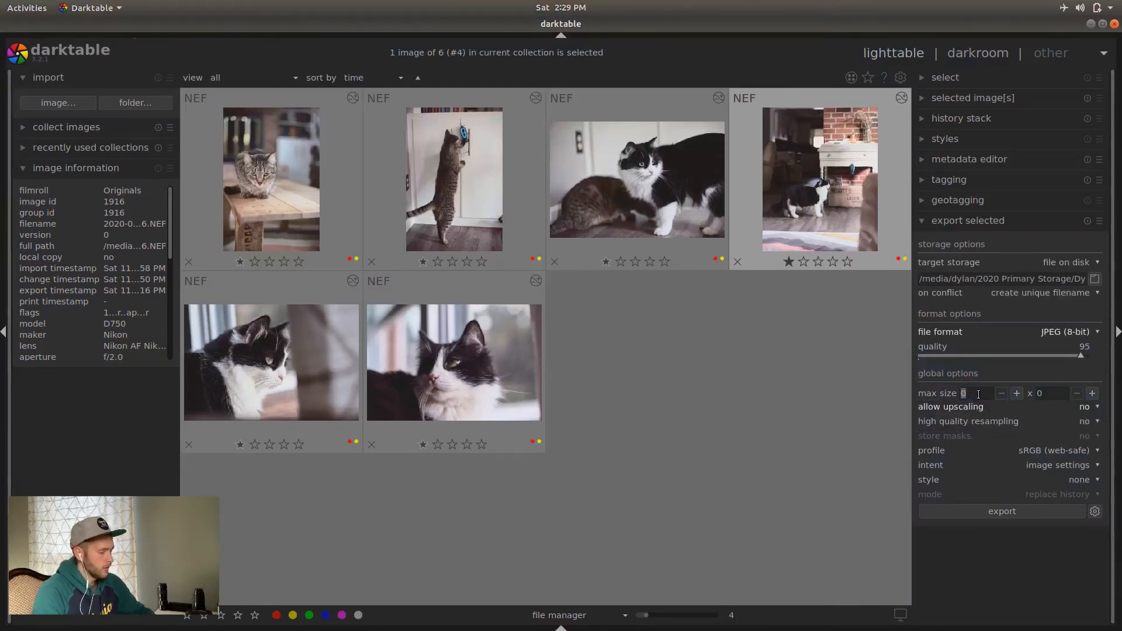
text(1609)
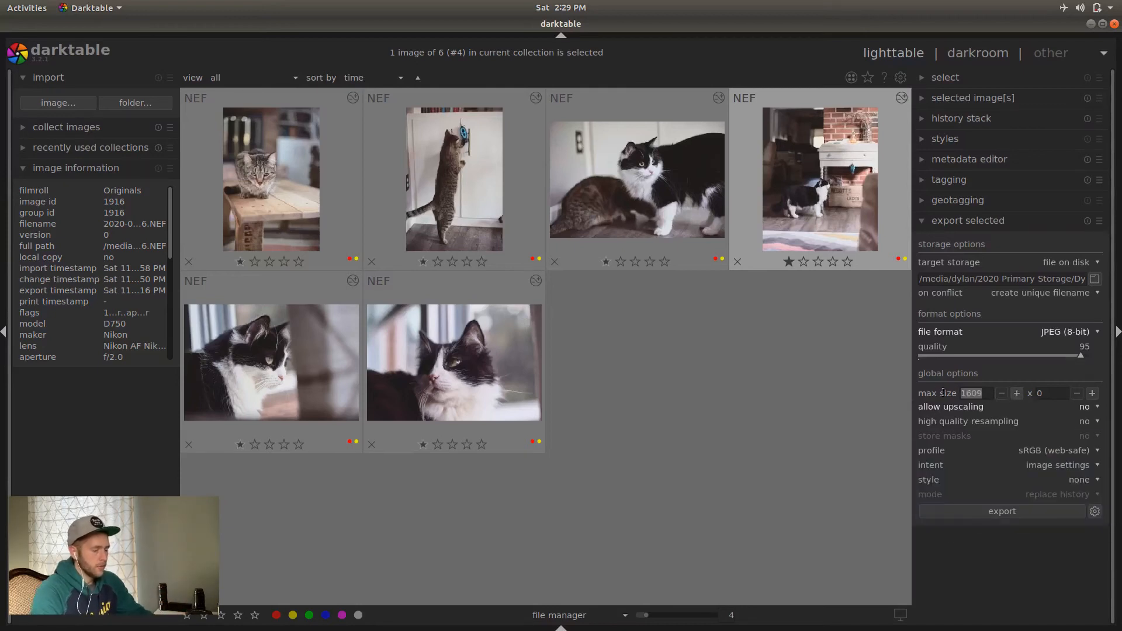
text(0)
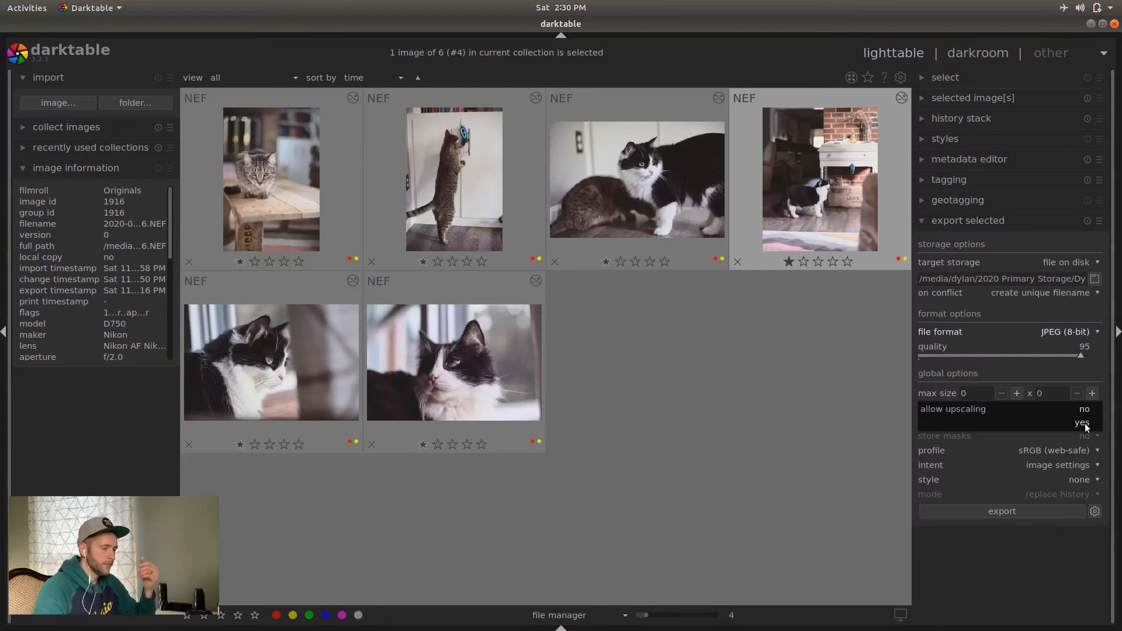
Leave upscaling off, review intent options, and browse for the export destination folder
click(1085, 422)
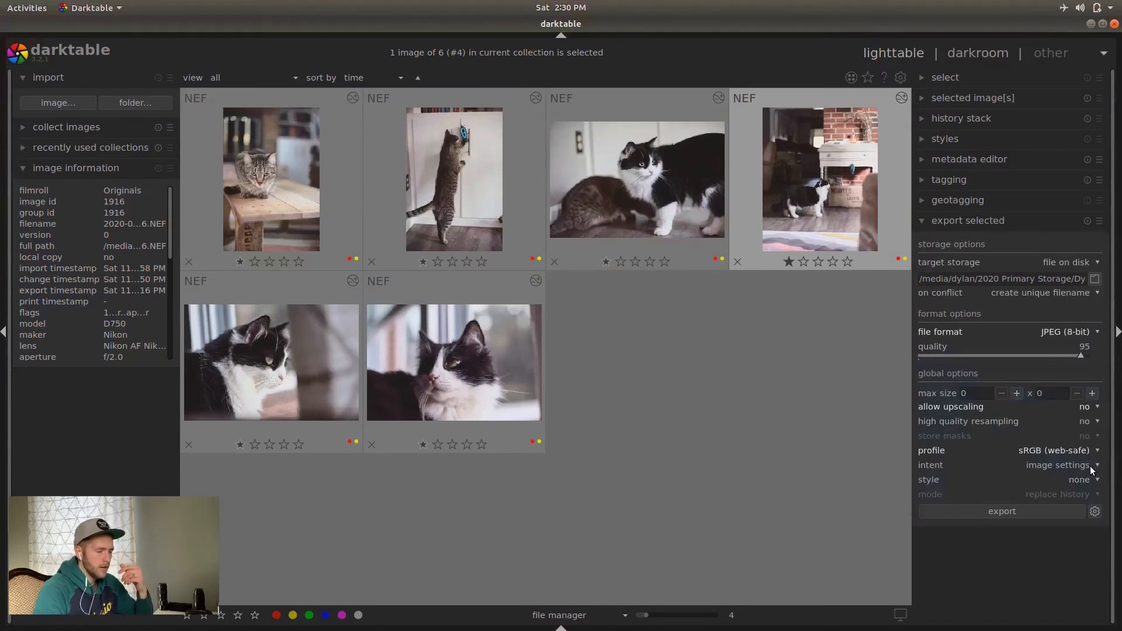
click(1067, 464)
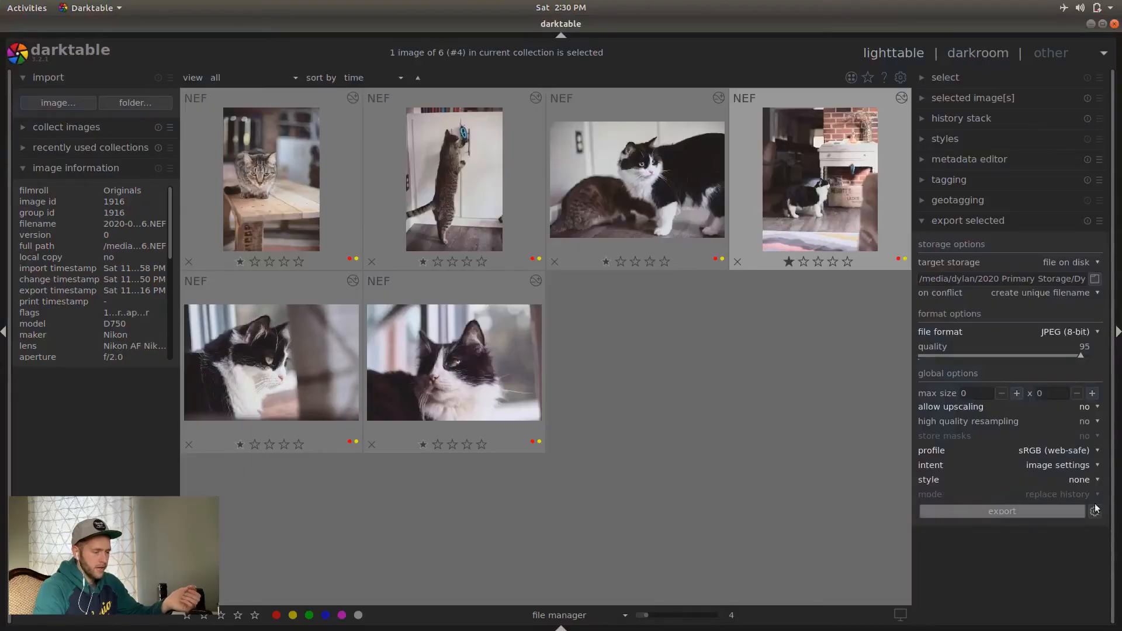
click(1095, 511)
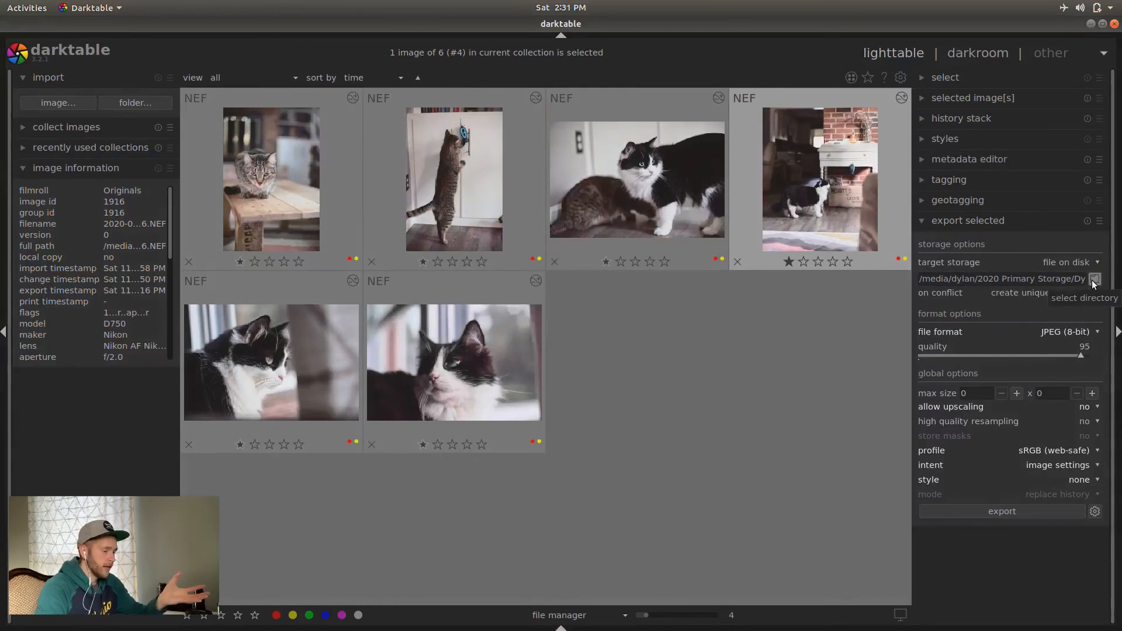
click(1094, 279)
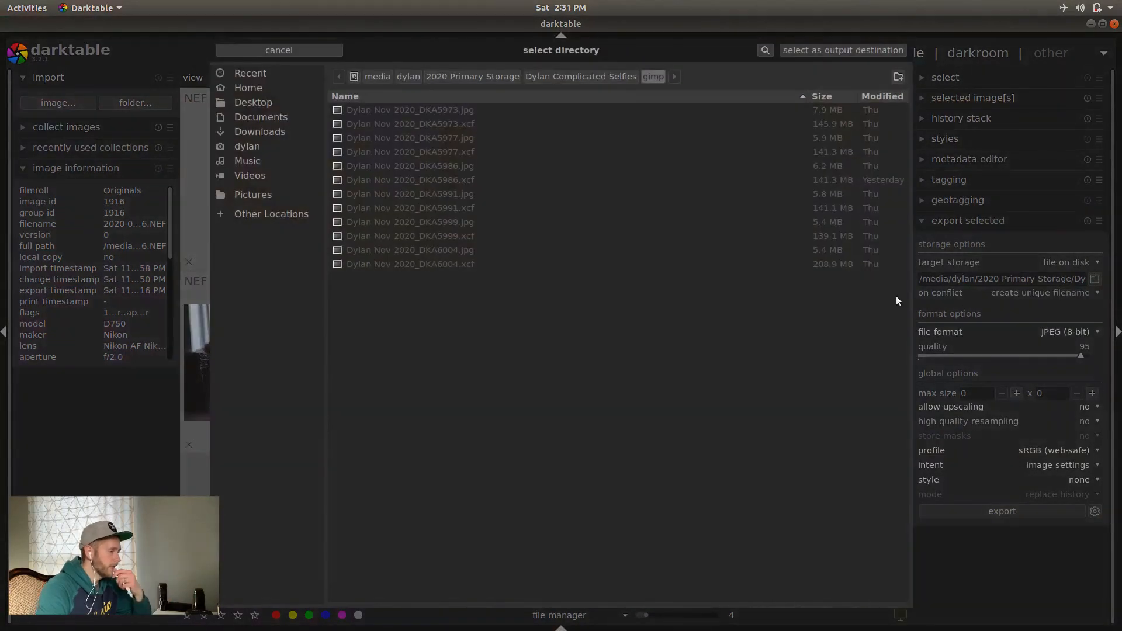